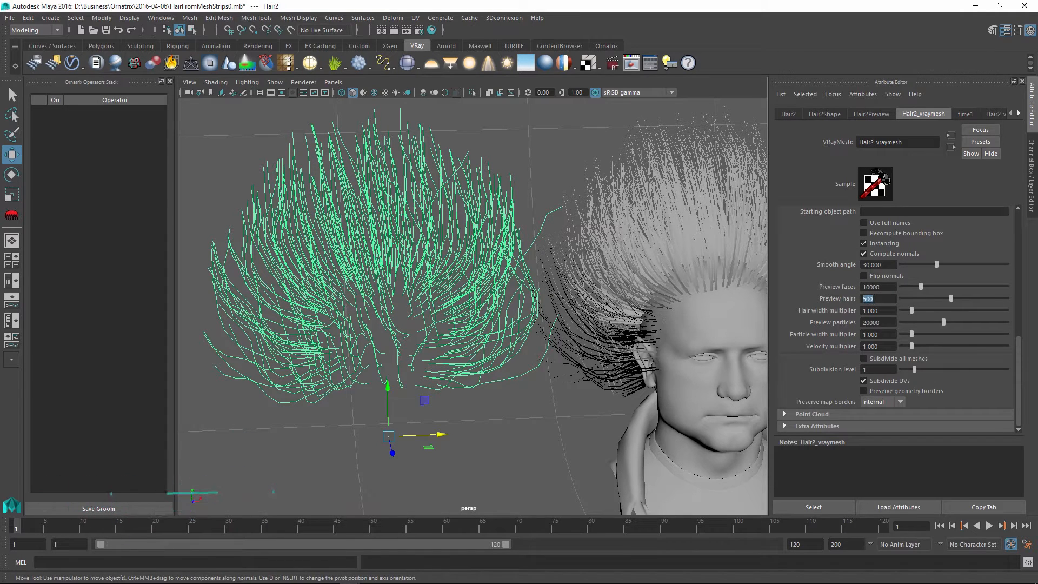
Step: Set the V-Ray mesh Preview hairs to 2000
type("2000")
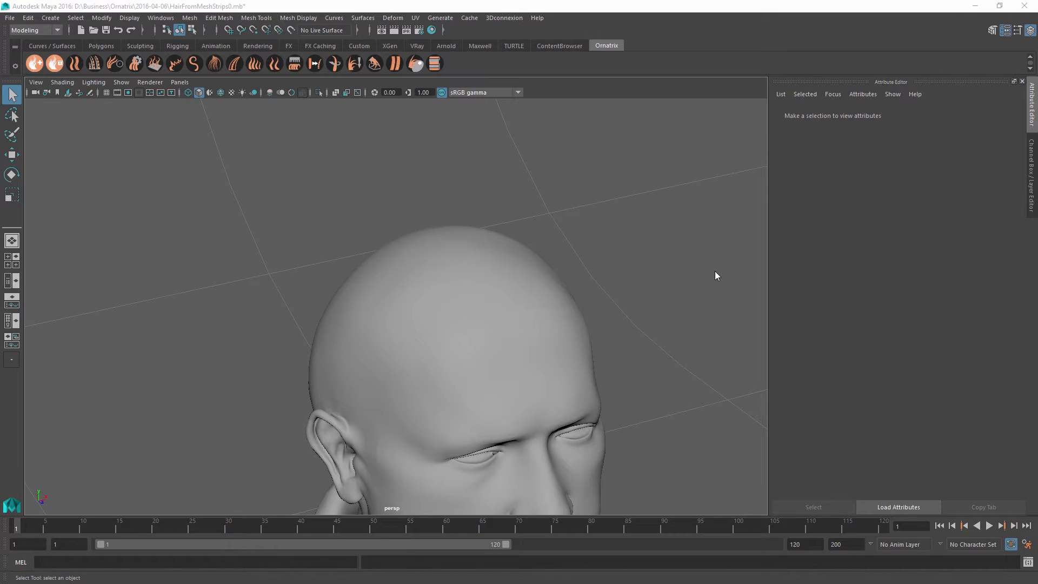
mouse_move(710, 277)
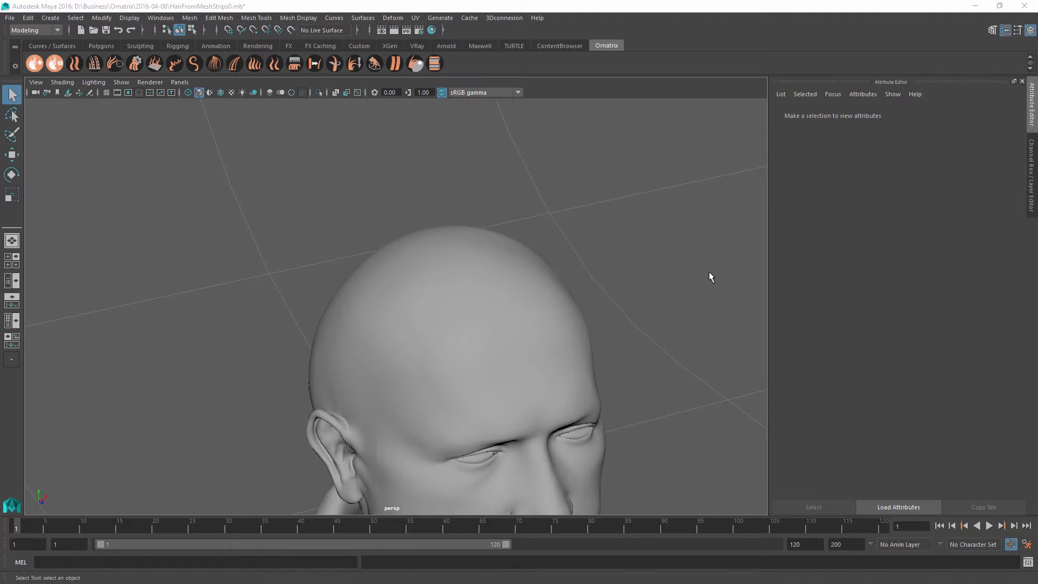
mouse_move(620, 266)
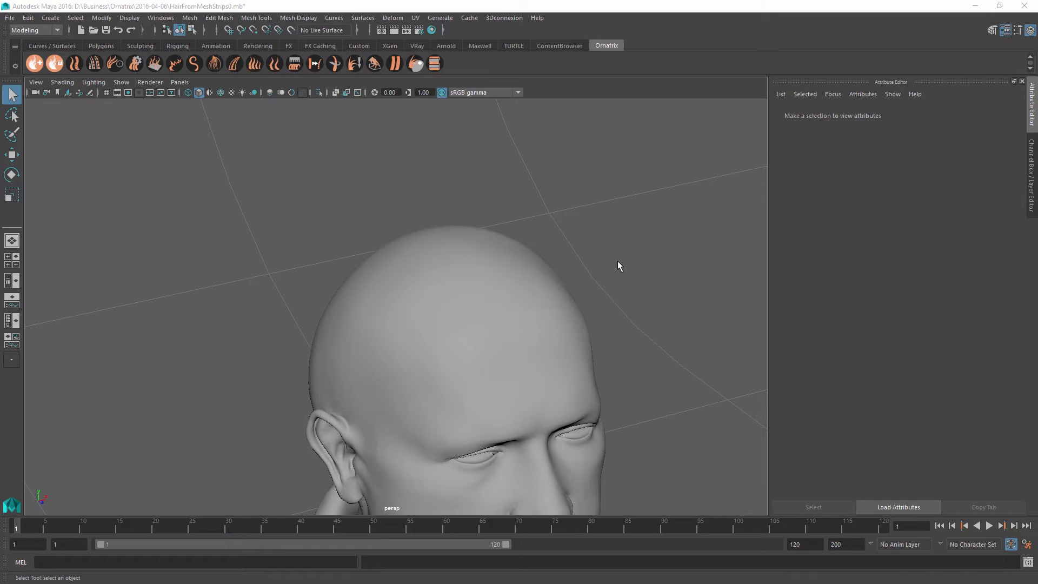
mouse_move(352, 254)
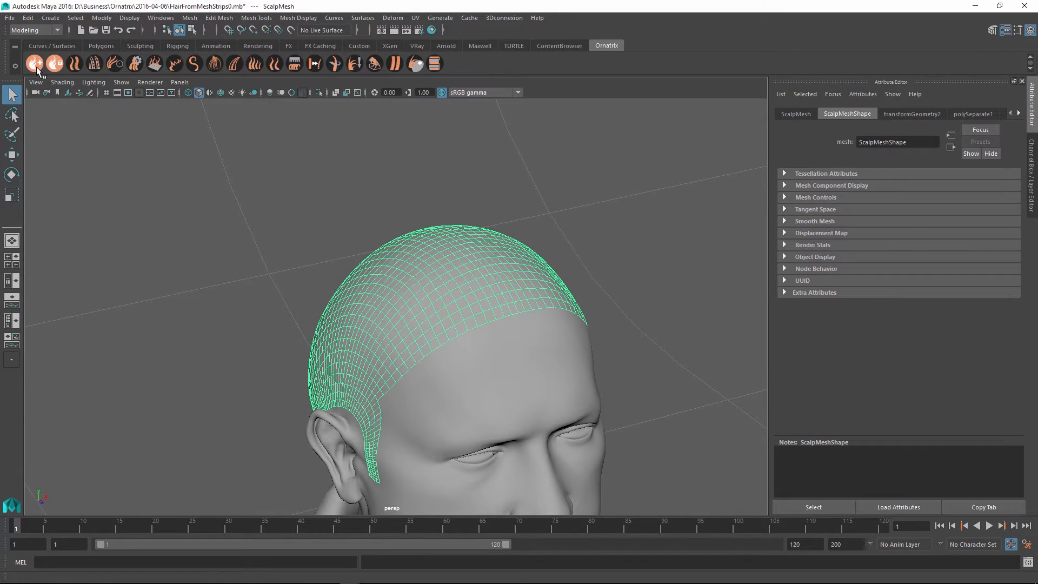
Step: Grow an Ornatrix Fur Ball on the scalp and shorten GuidesFromMesh Length to about 20.6
left_click(35, 63)
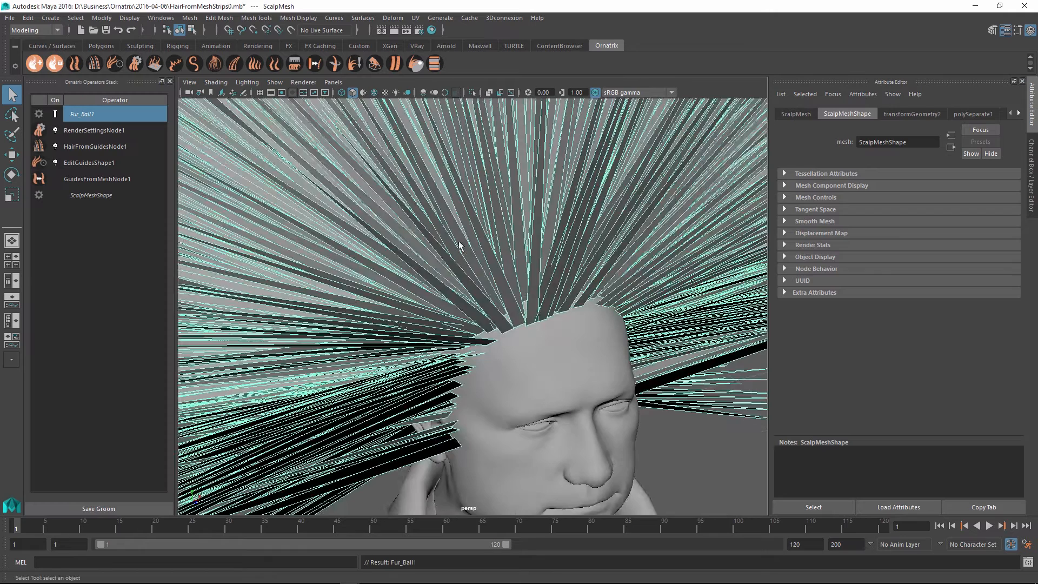
left_click(98, 179)
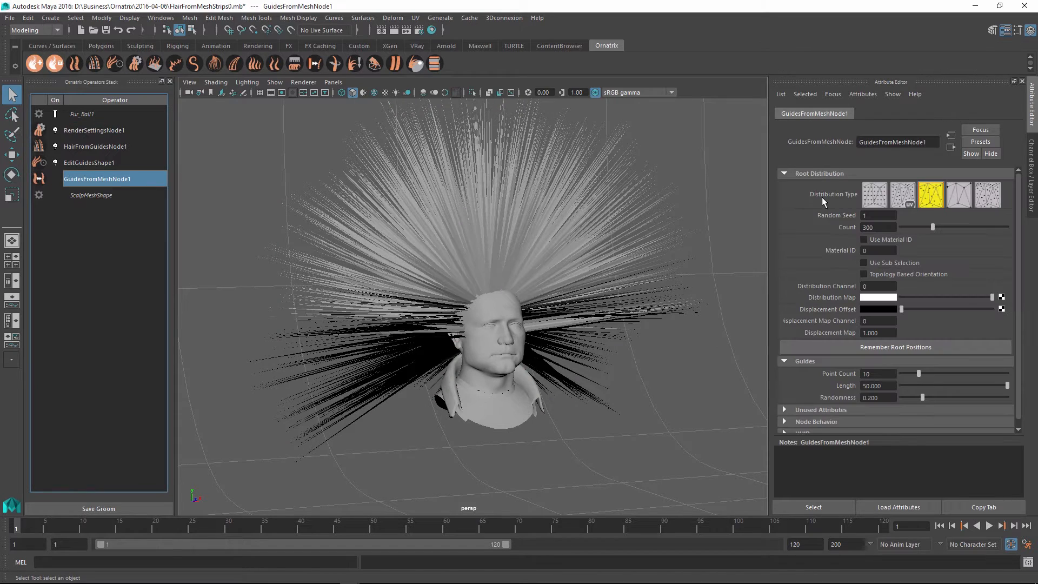
left_click_drag(986, 386, 945, 386)
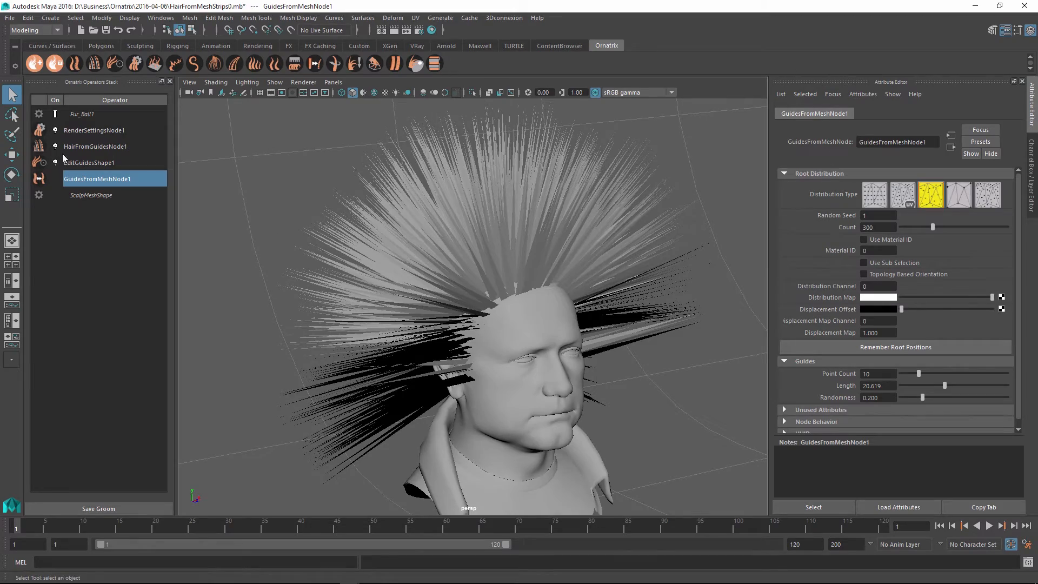
left_click(88, 162)
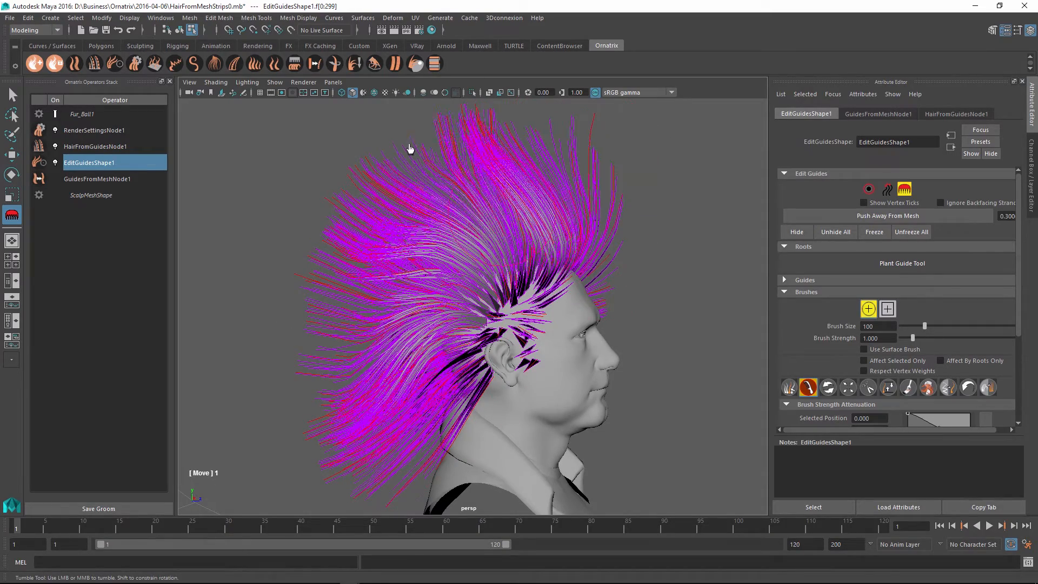
Step: Brush the guides into shape from the front and add GuideCluster and Curl operators
left_click_drag(409, 148, 602, 201)
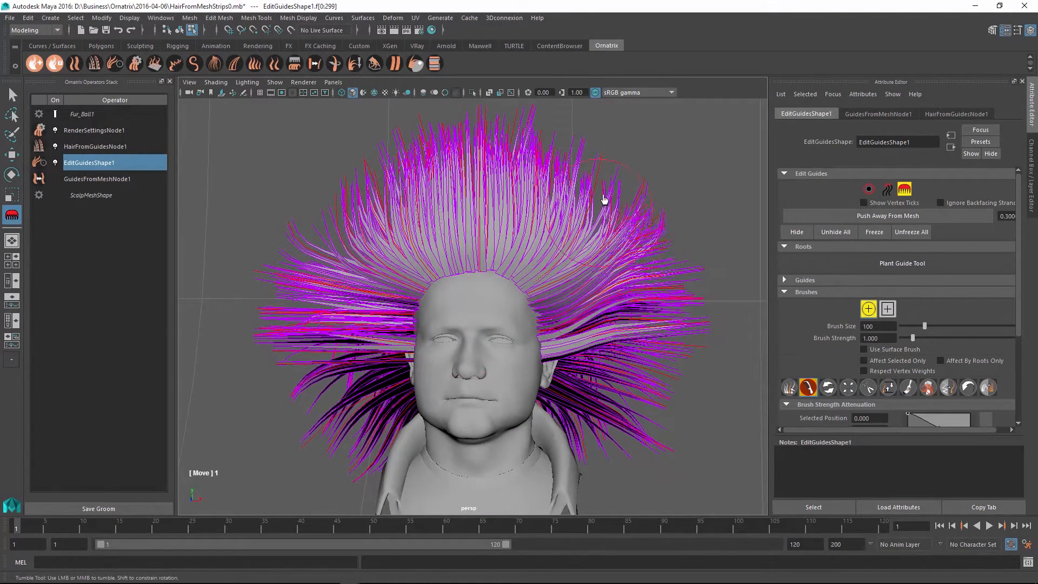
left_click_drag(602, 201, 608, 348)
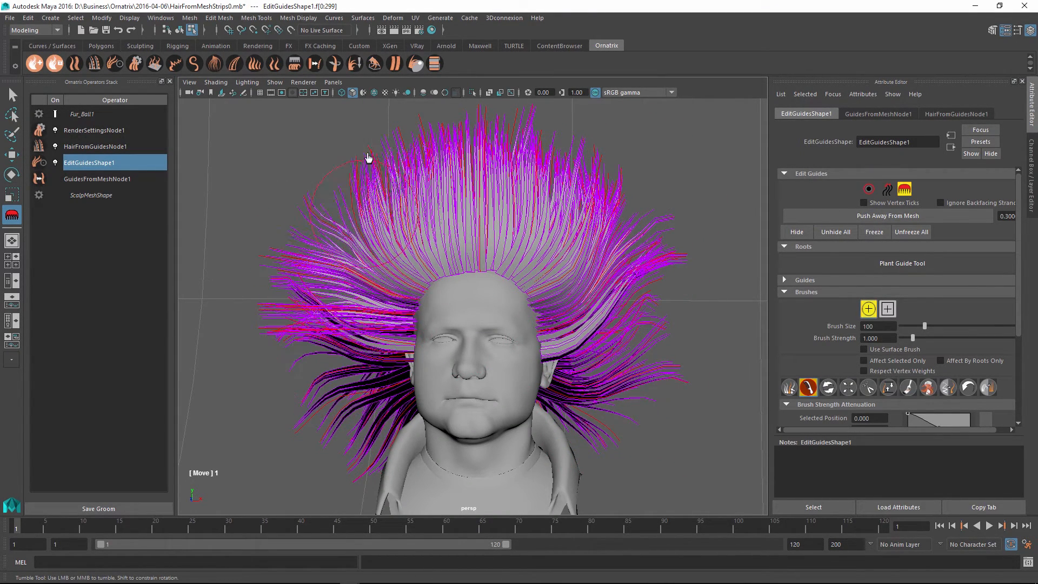
left_click_drag(368, 157, 303, 327)
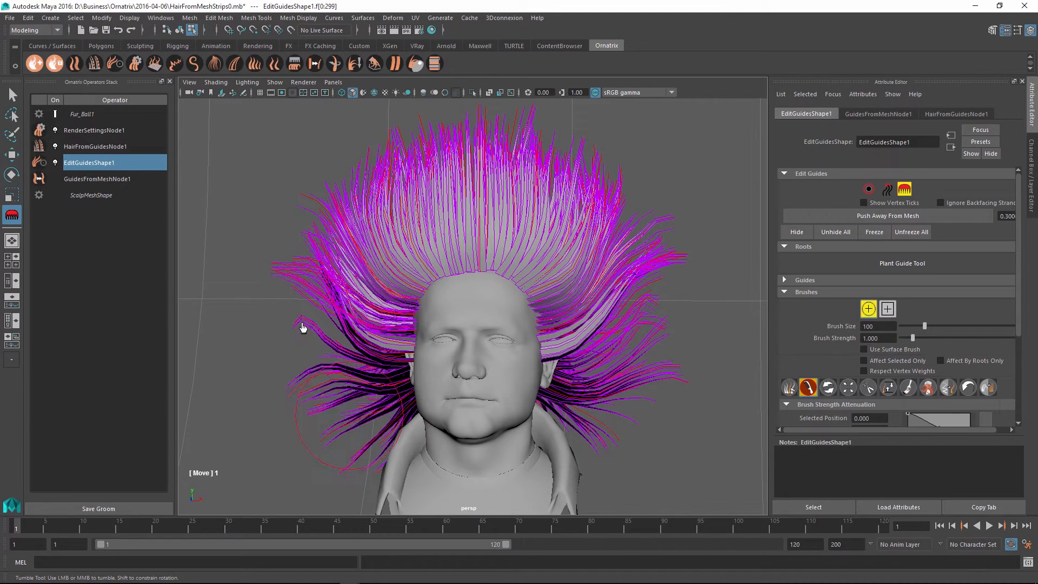
left_click(82, 114)
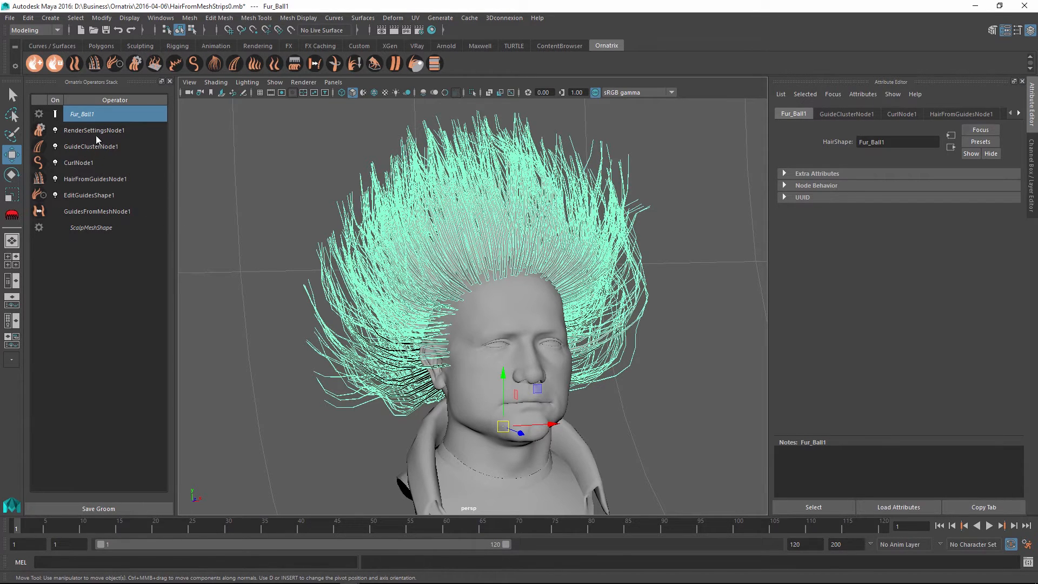
Step: Reduce RenderSettingsNode1 strand Radius to 0.121 and return to Fur_Ball1
left_click(94, 130)
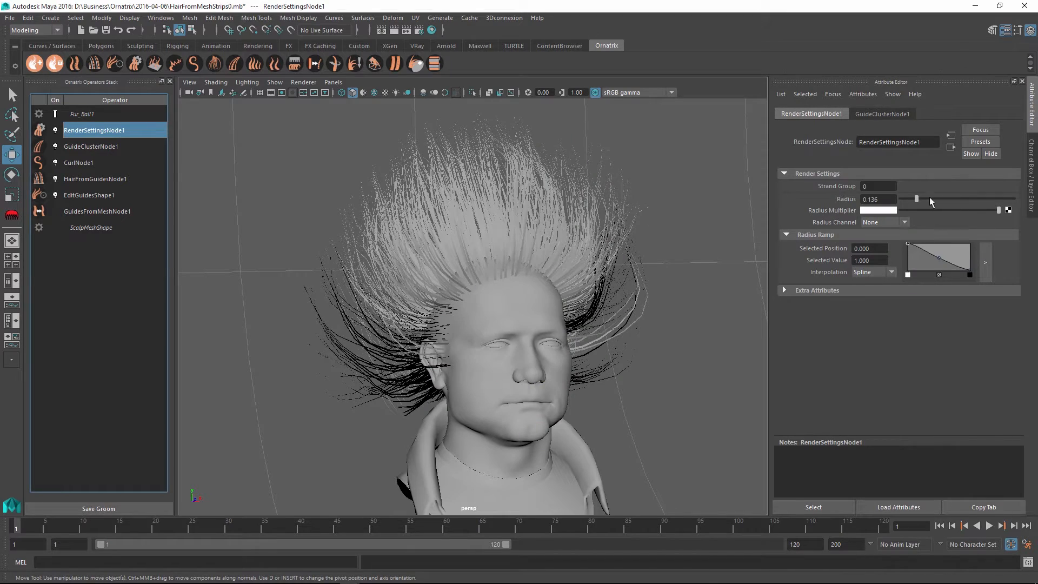
left_click_drag(917, 199, 915, 199)
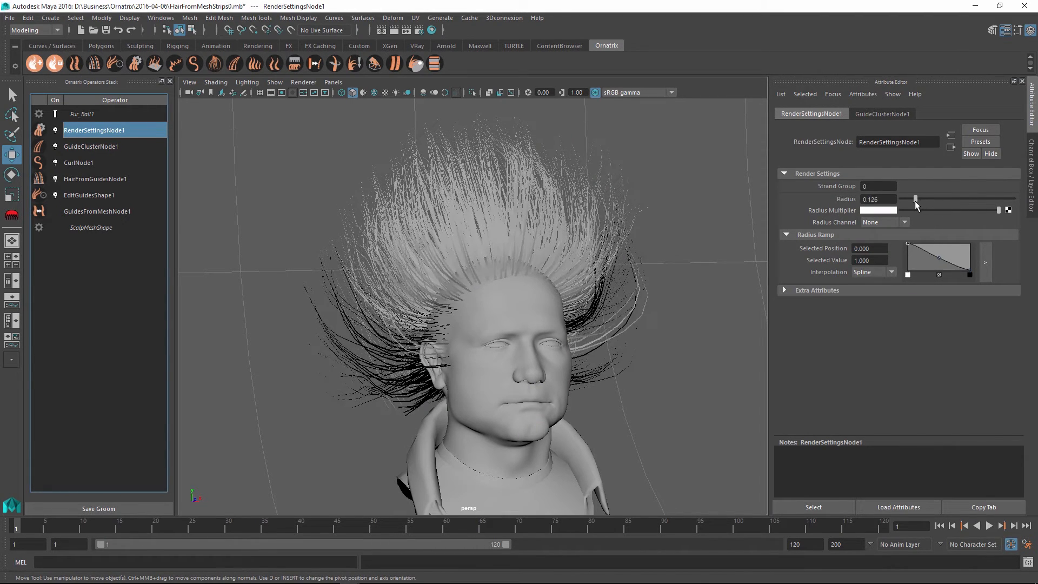
left_click_drag(916, 199, 915, 199)
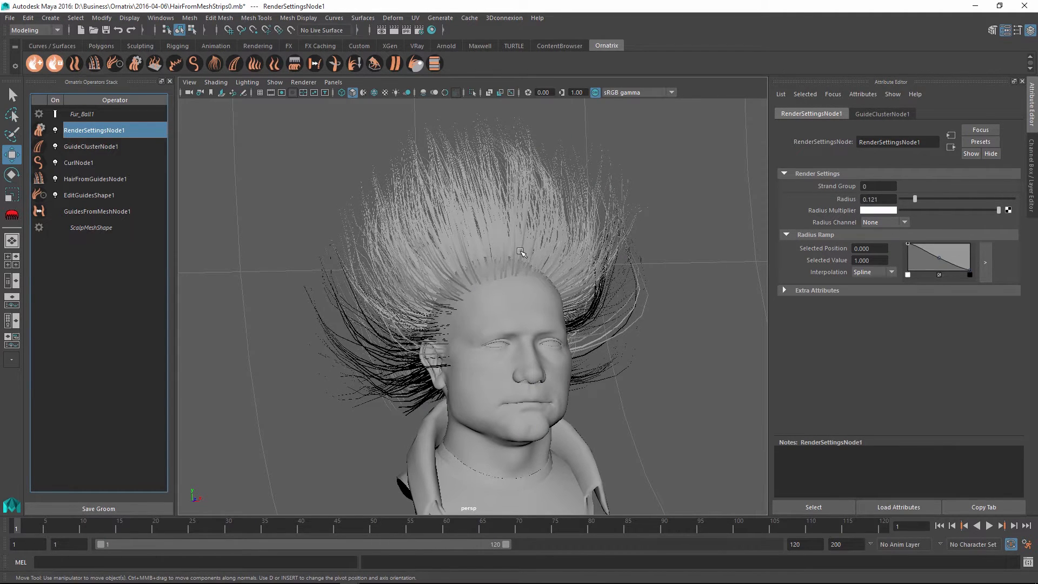
left_click(81, 113)
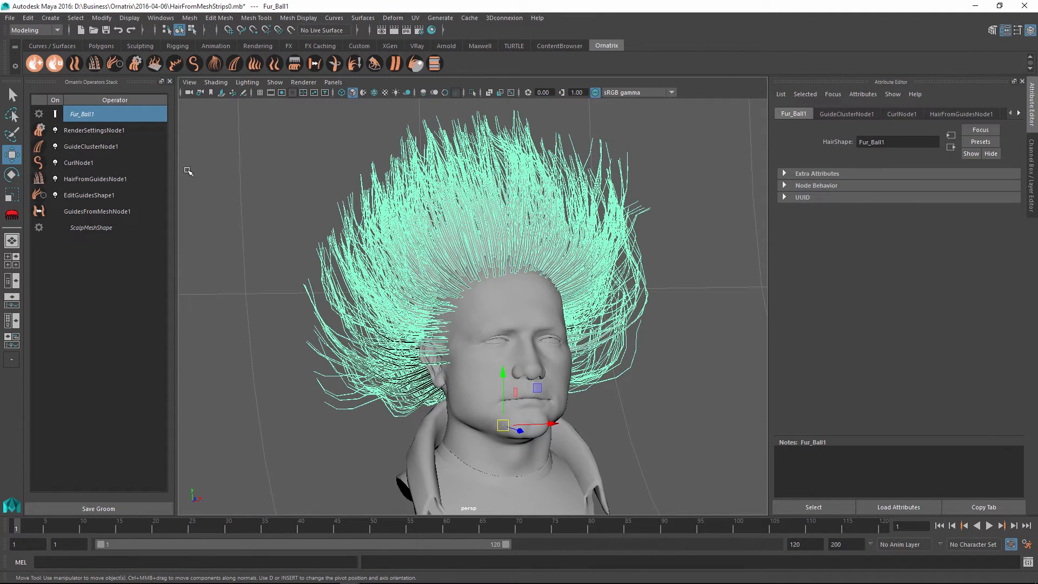
mouse_move(121, 180)
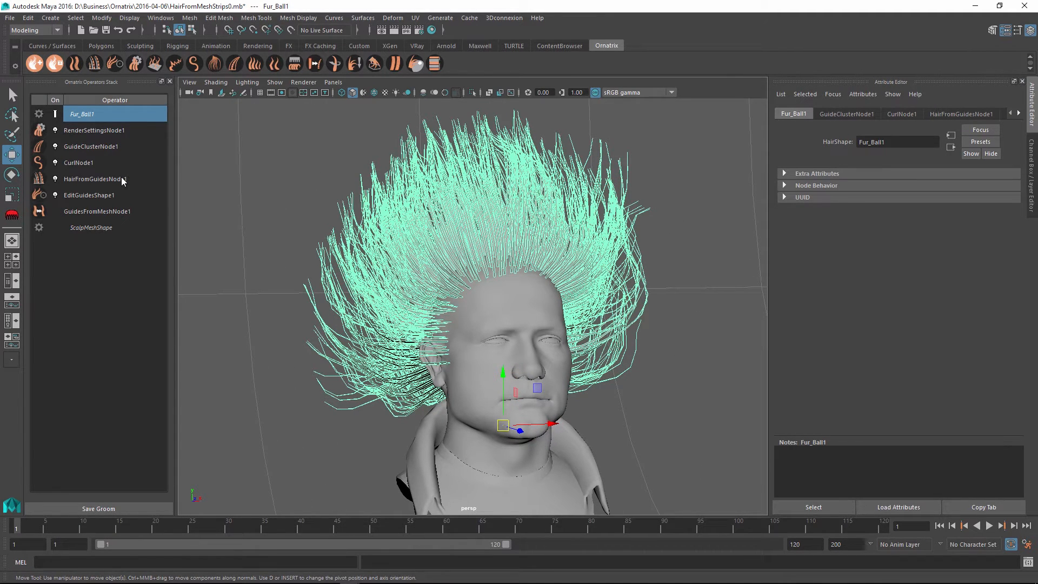
Step: Set HairFromGuidesNode1 Render Count to 10000 and Viewport Count to 1000
left_click(95, 178)
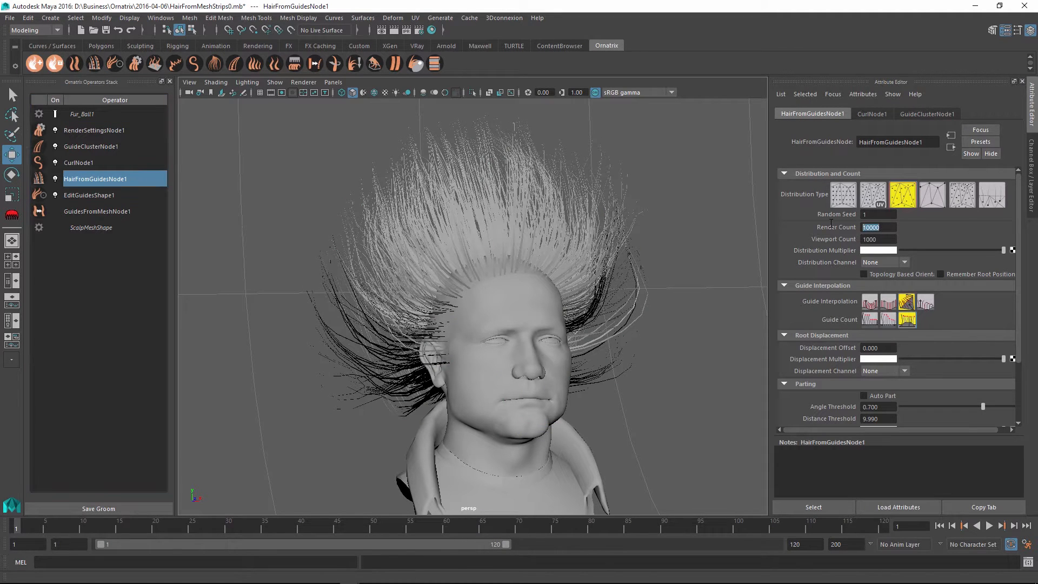
left_click(878, 239)
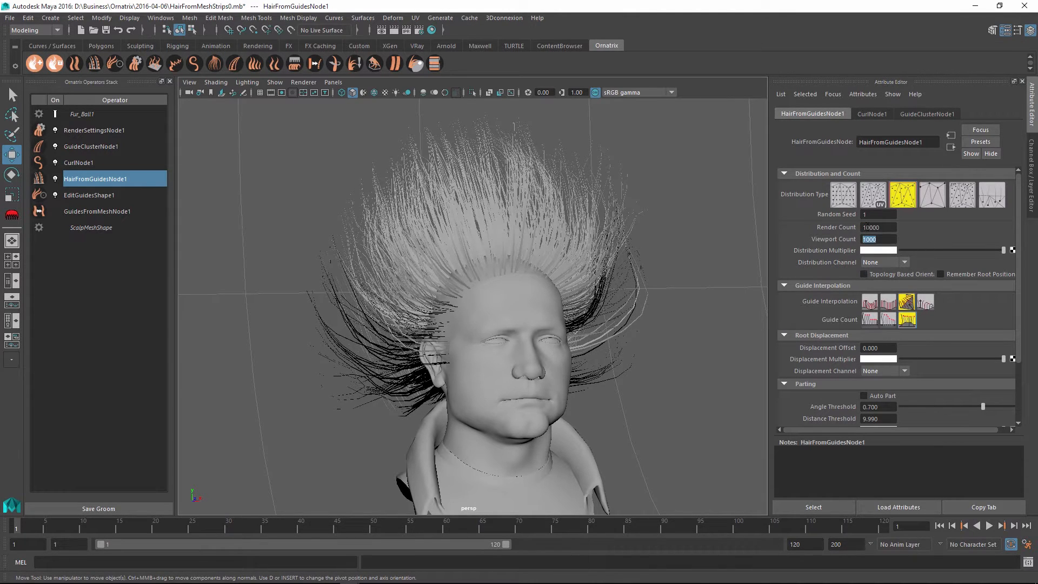
left_click(878, 227)
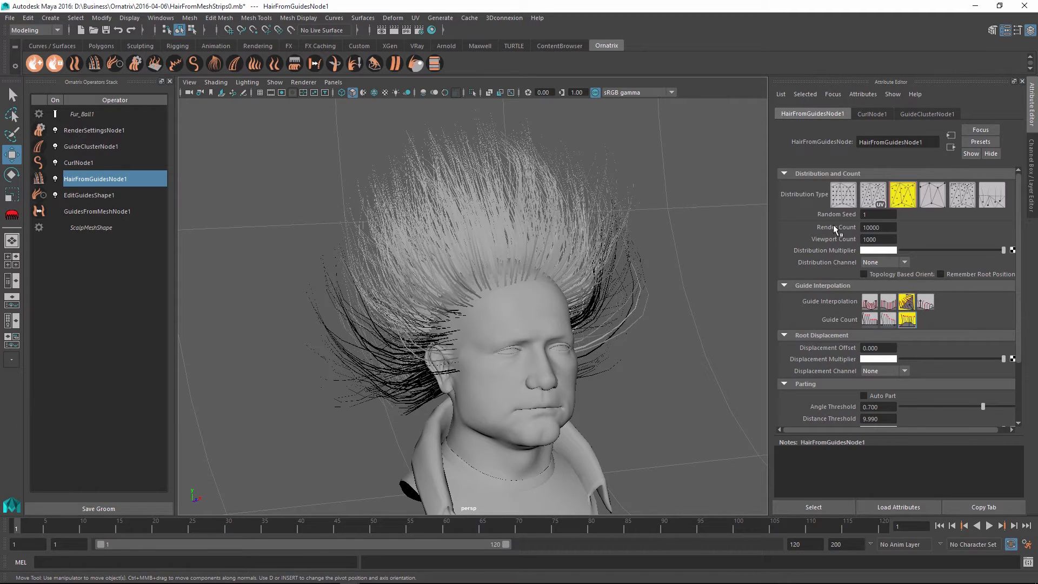
mouse_move(317, 253)
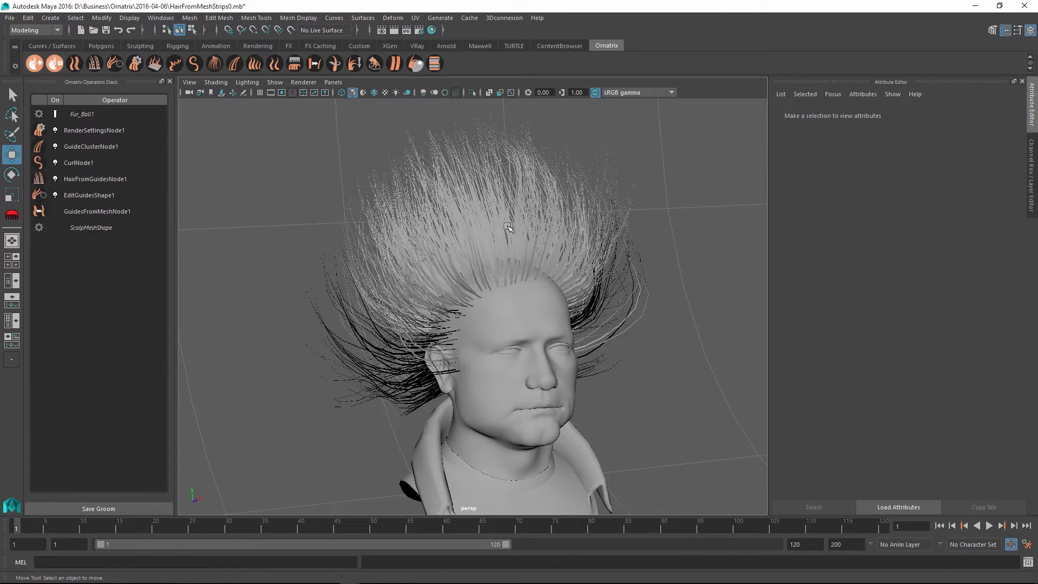
left_click(81, 113)
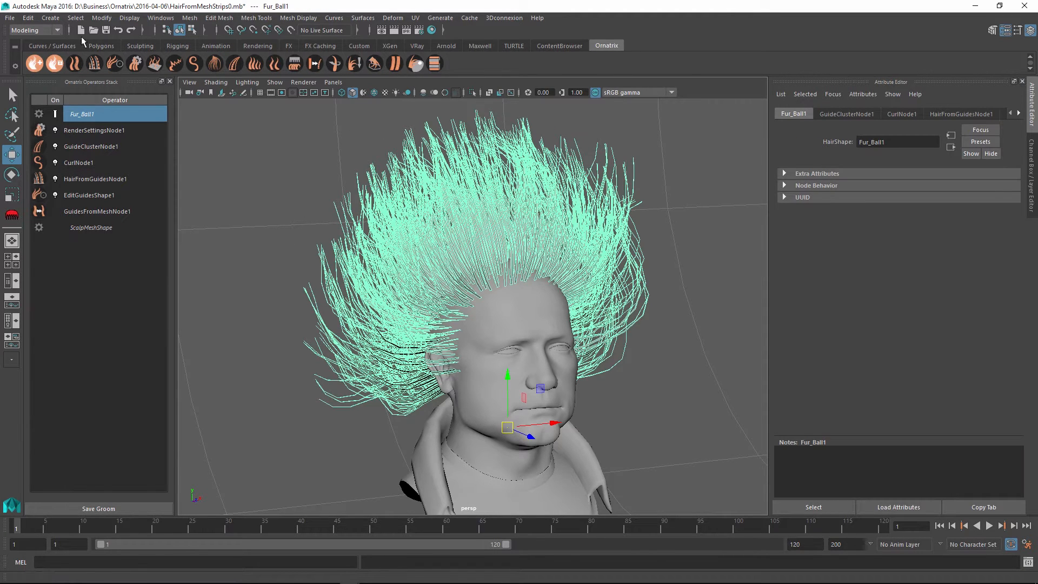
Step: Bring up the File menu for Export Selection with Ornatrix Alembic as type
left_click(9, 20)
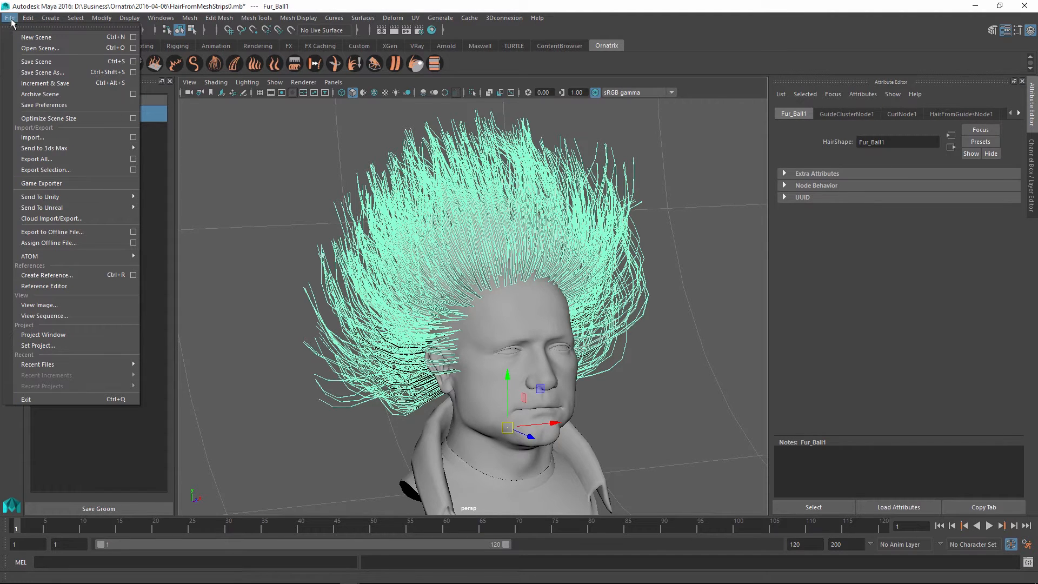
mouse_move(39, 174)
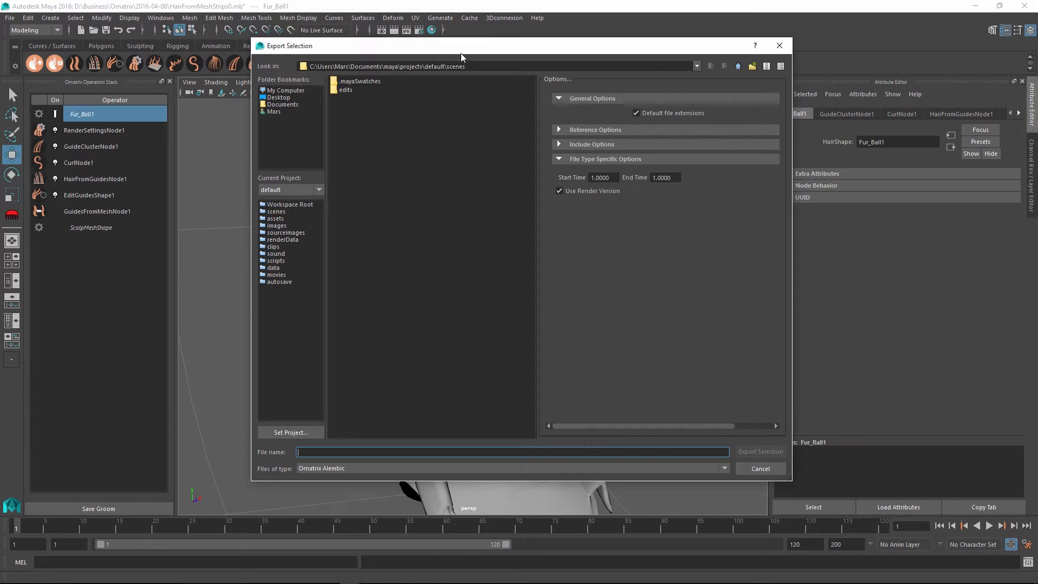
Step: Keep Ornatrix Alembic as the export file type for test.abc
left_click(725, 468)
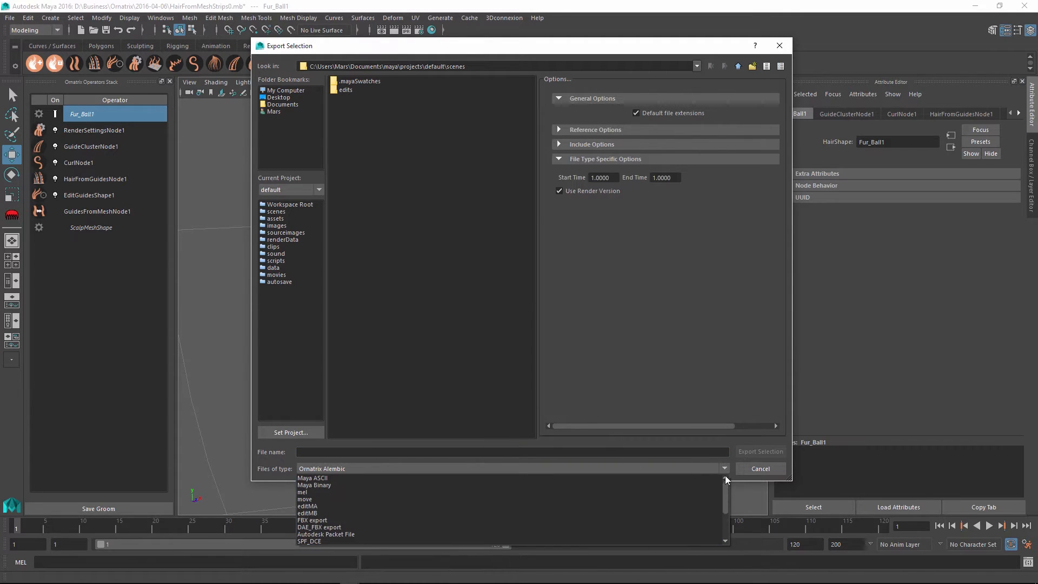
left_click(323, 468)
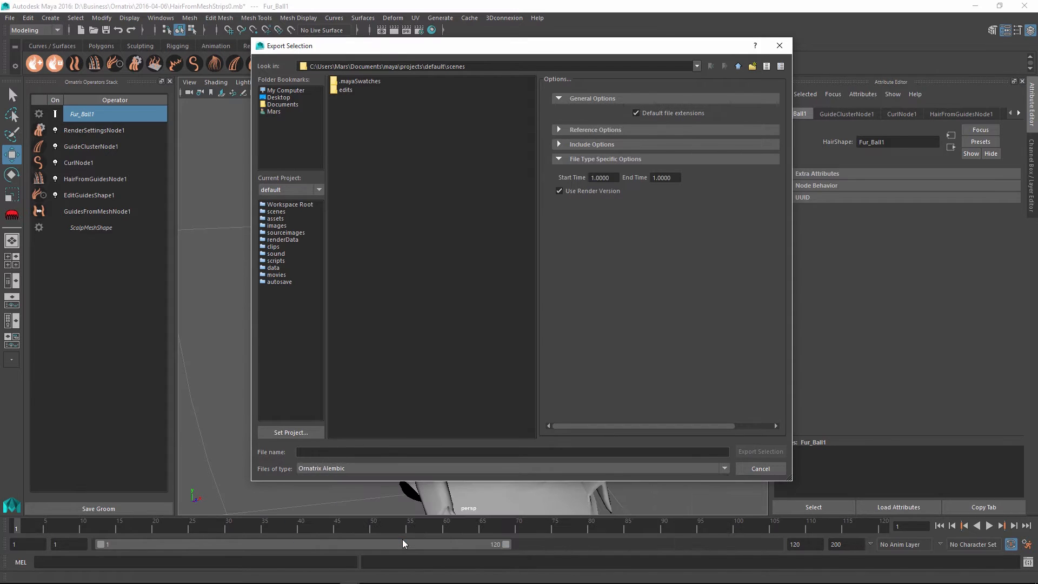
mouse_move(396, 113)
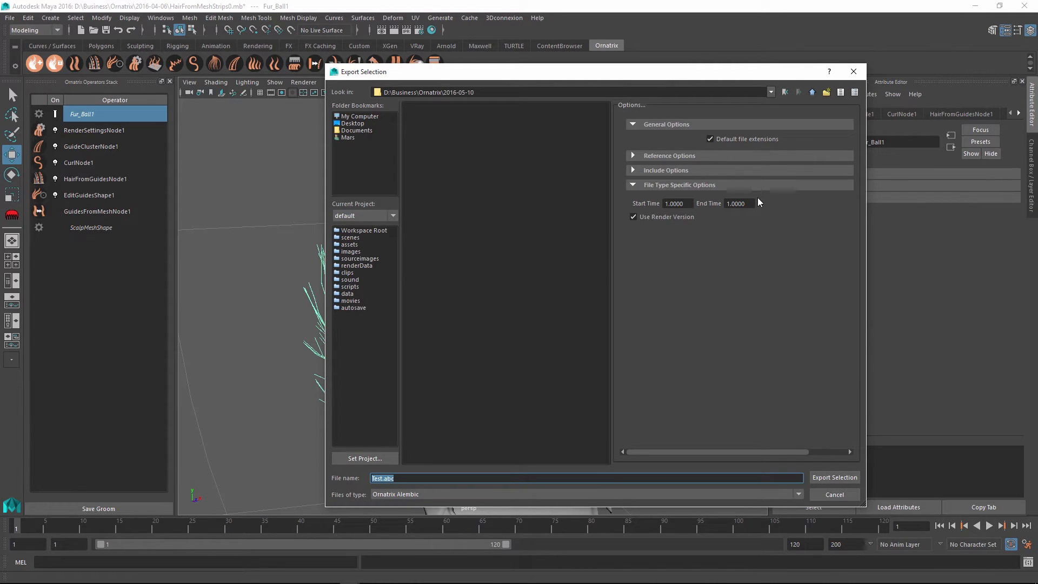
mouse_move(755, 184)
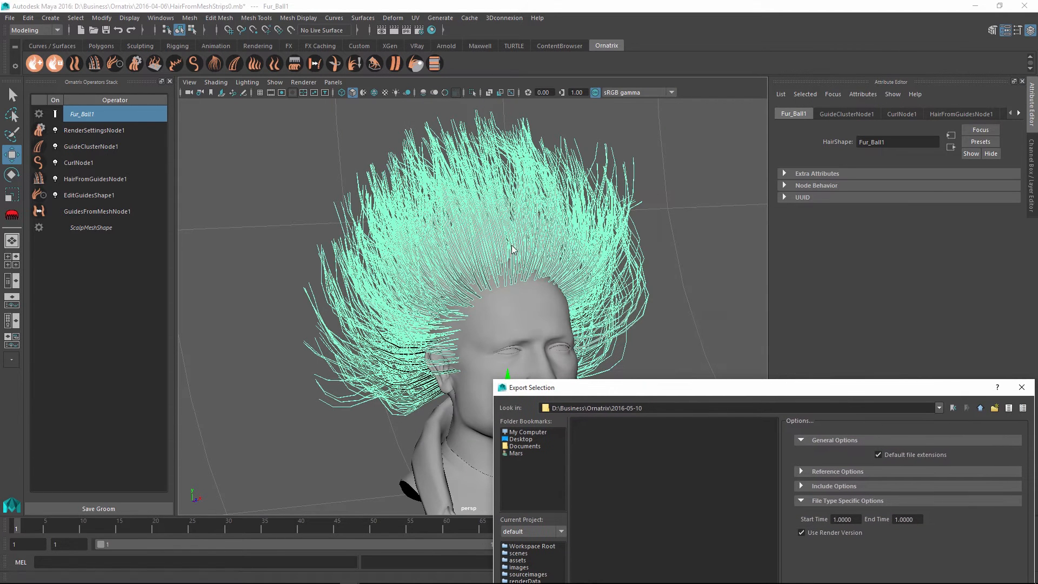
mouse_move(212, 442)
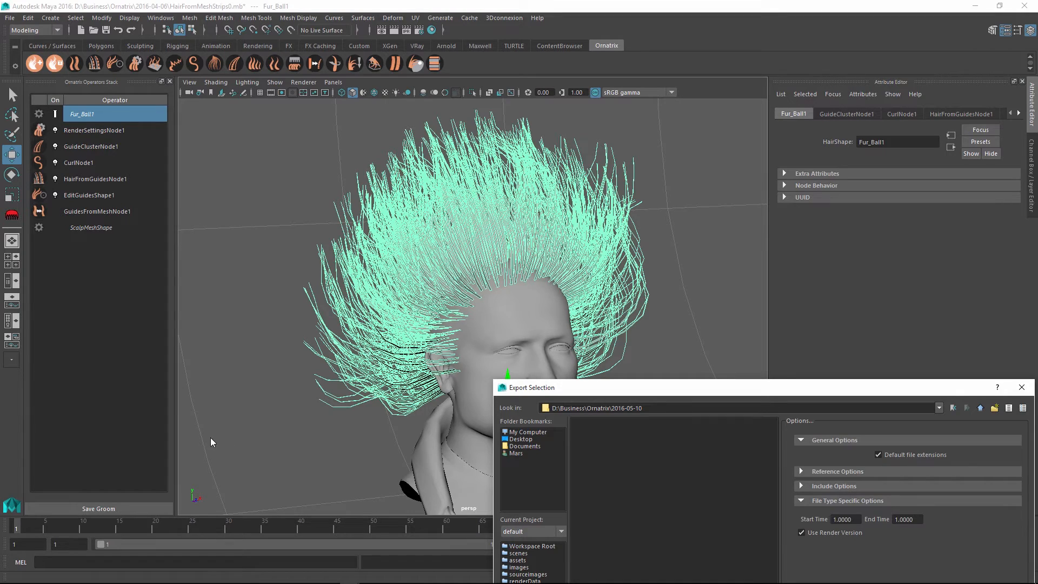
mouse_move(225, 433)
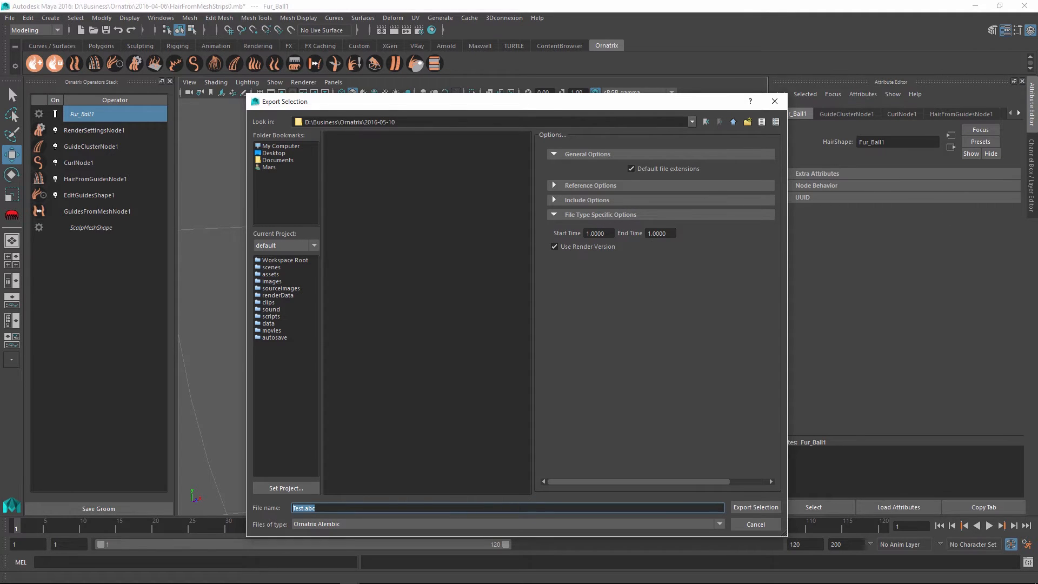
mouse_move(215, 251)
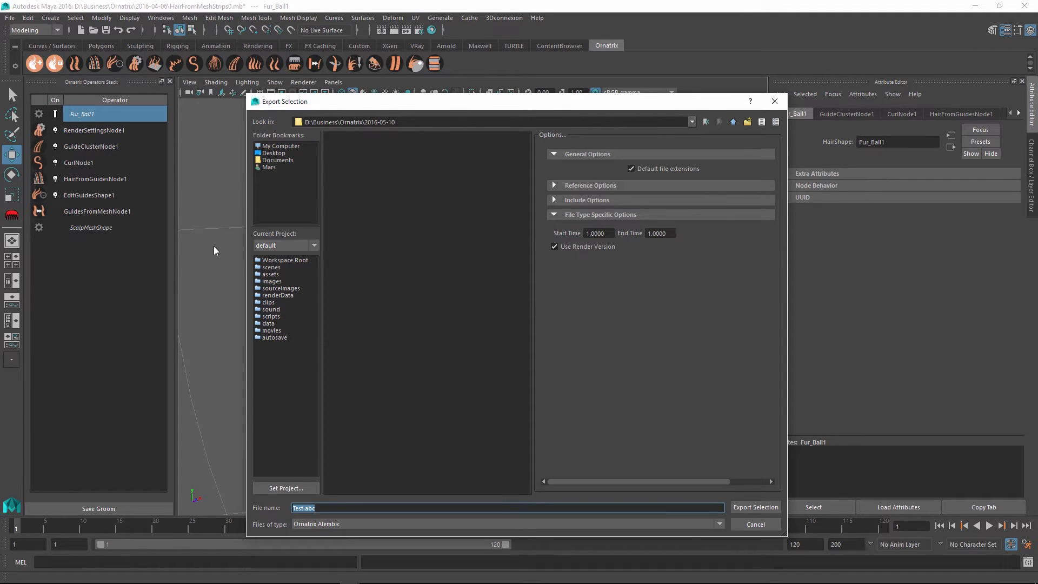
mouse_move(906, 229)
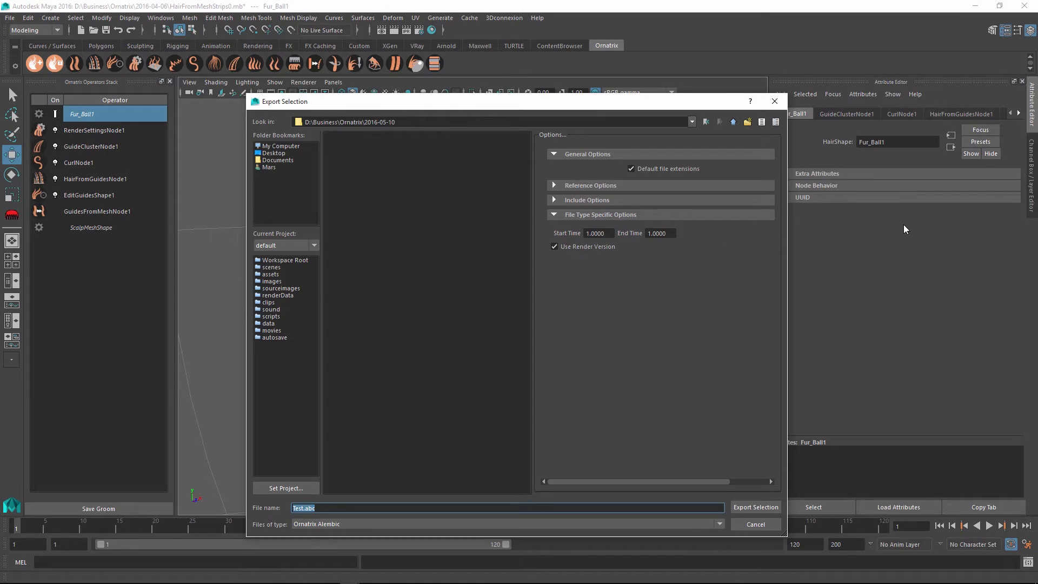
mouse_move(567, 257)
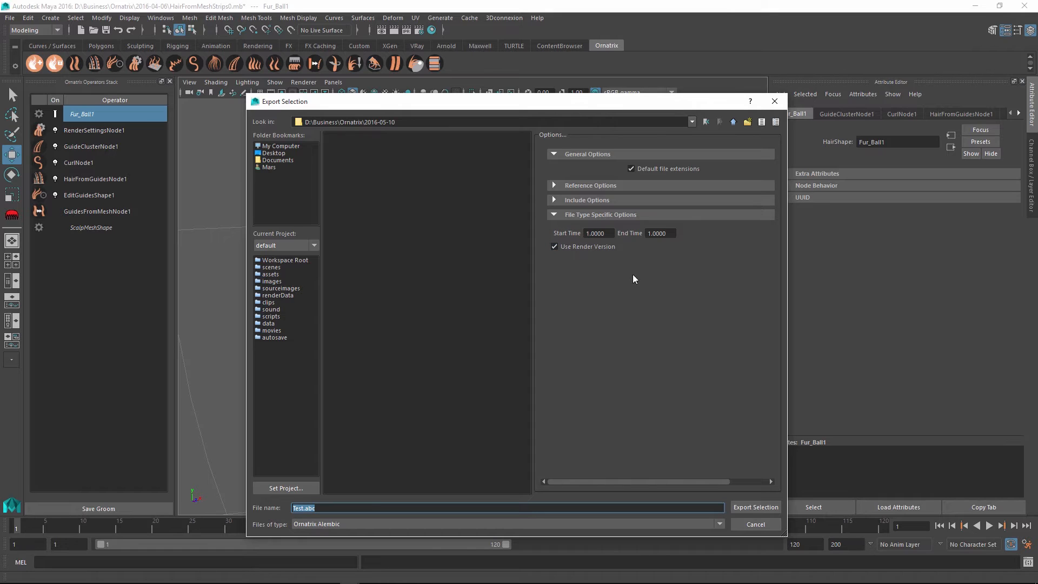
mouse_move(561, 144)
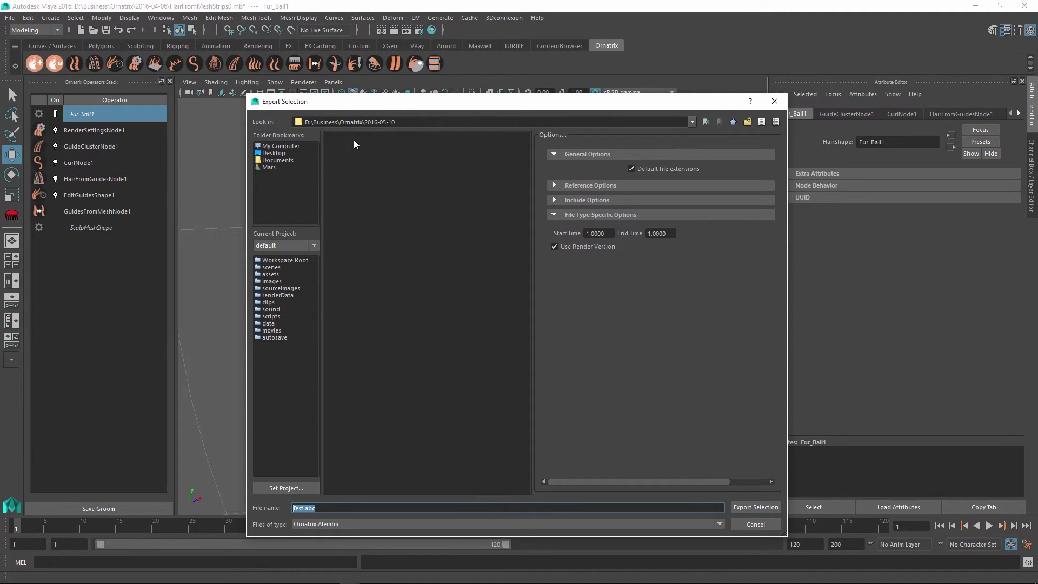
mouse_move(177, 171)
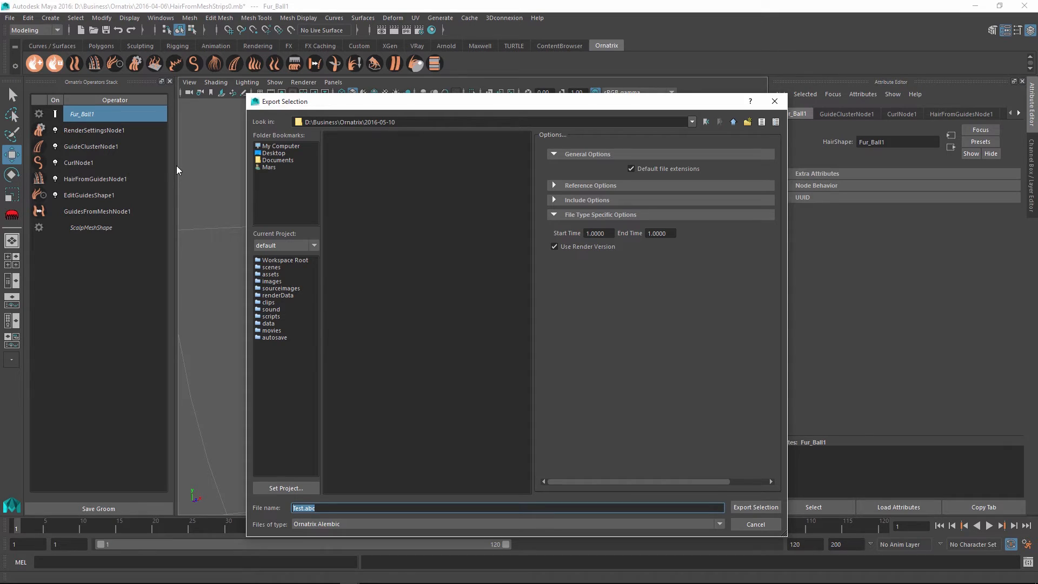
mouse_move(274, 71)
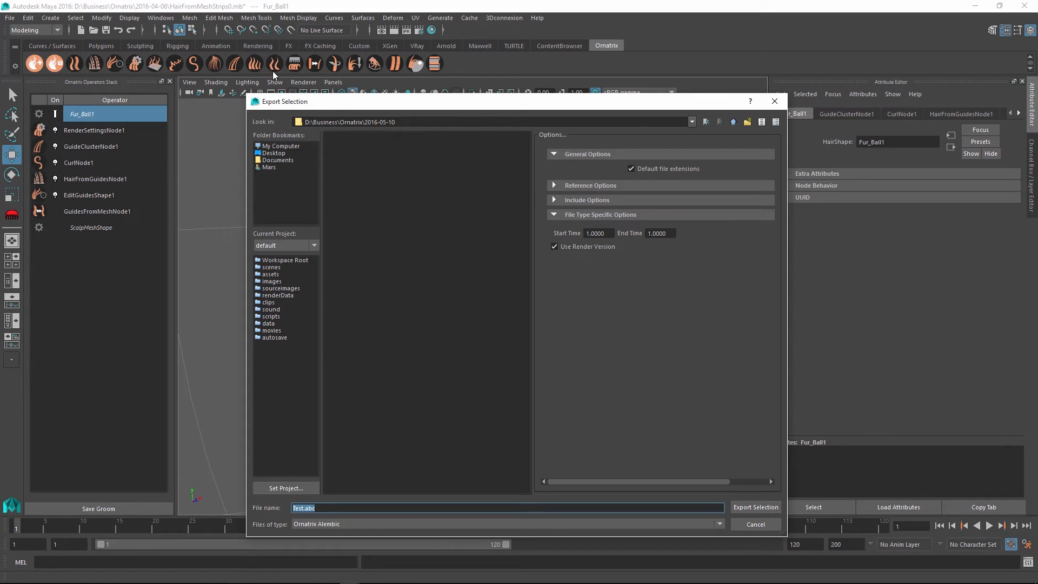
mouse_move(114, 207)
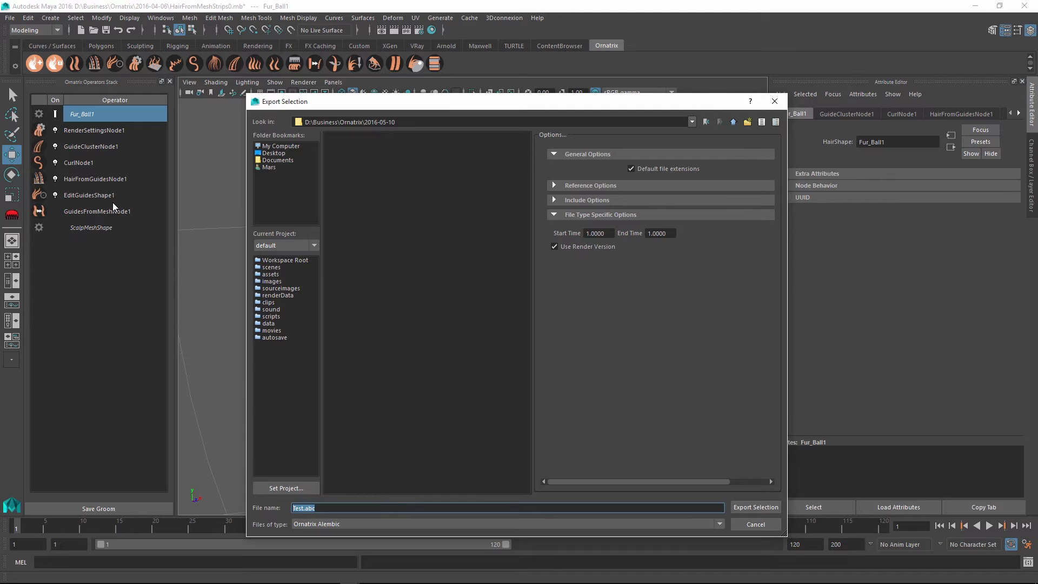
mouse_move(240, 394)
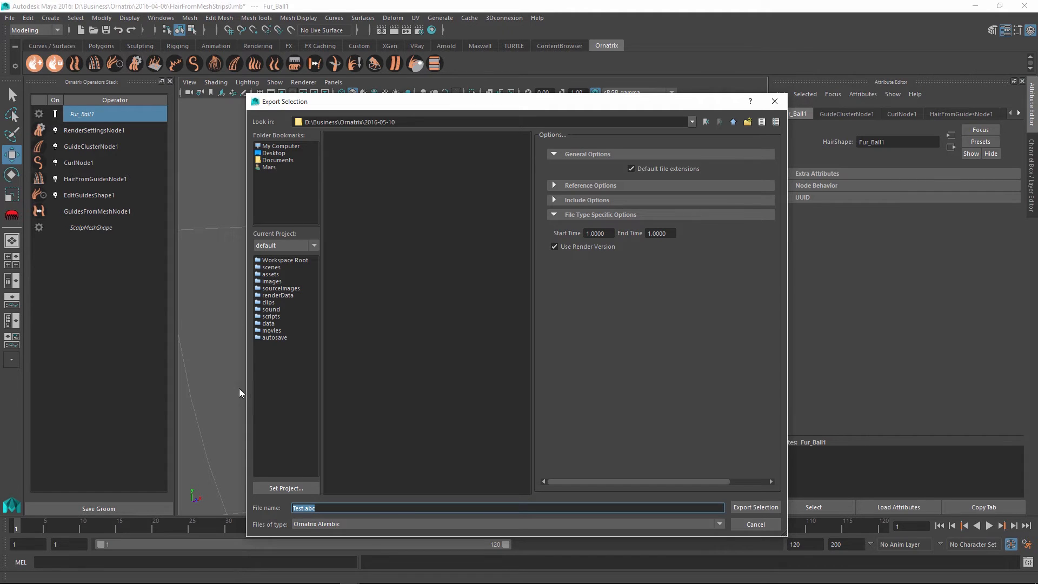
mouse_move(448, 111)
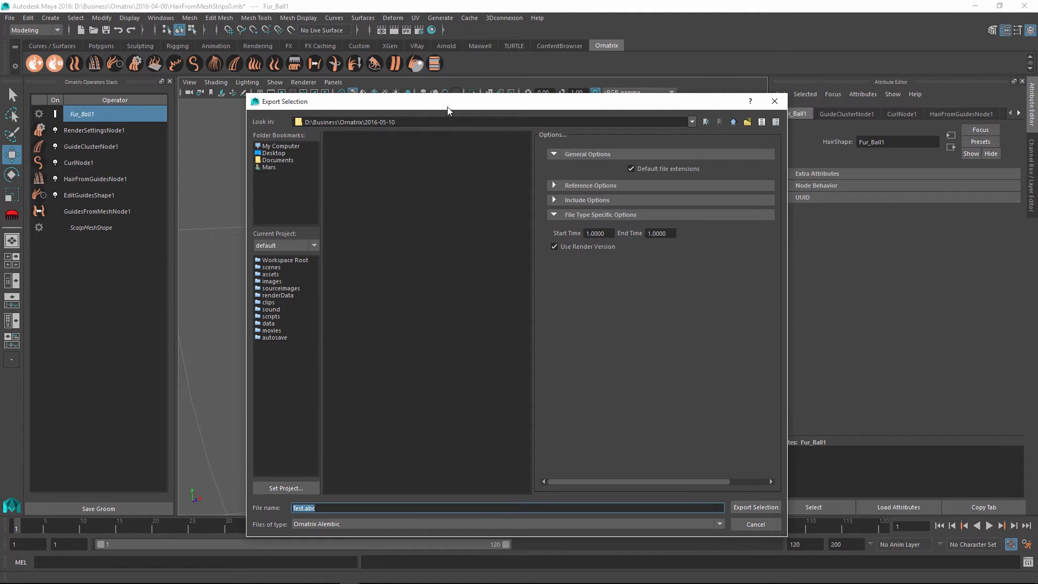
mouse_move(581, 262)
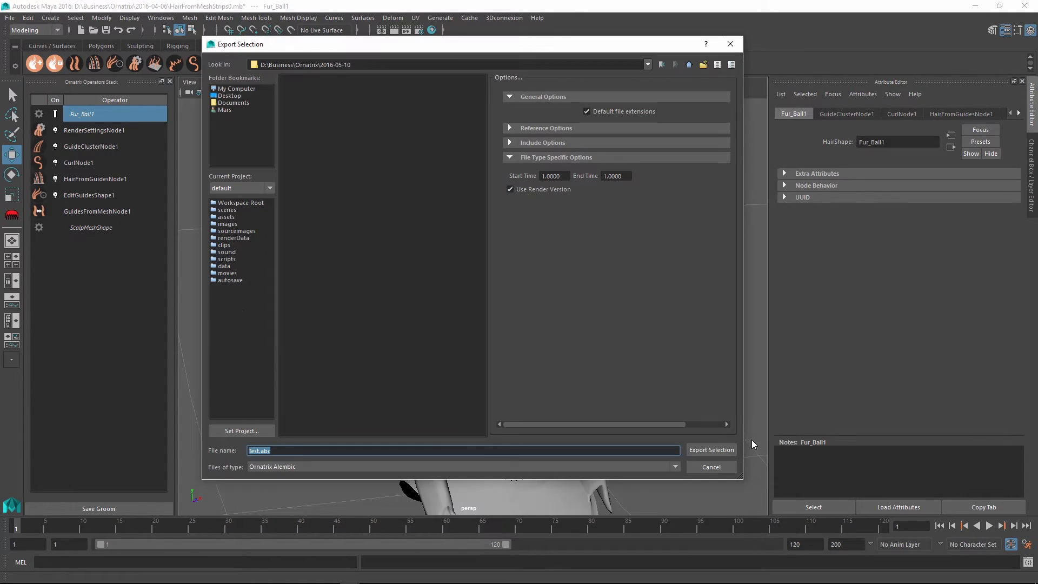
Step: Export the fur to Test.abc and import it as a V-Ray proxy named Hair2
left_click(711, 450)
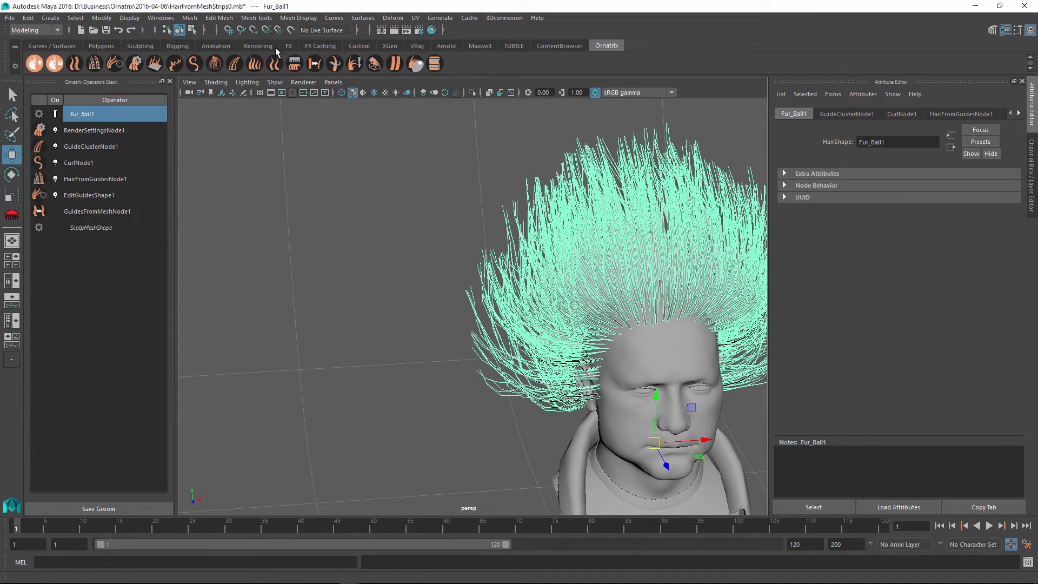
left_click(418, 46)
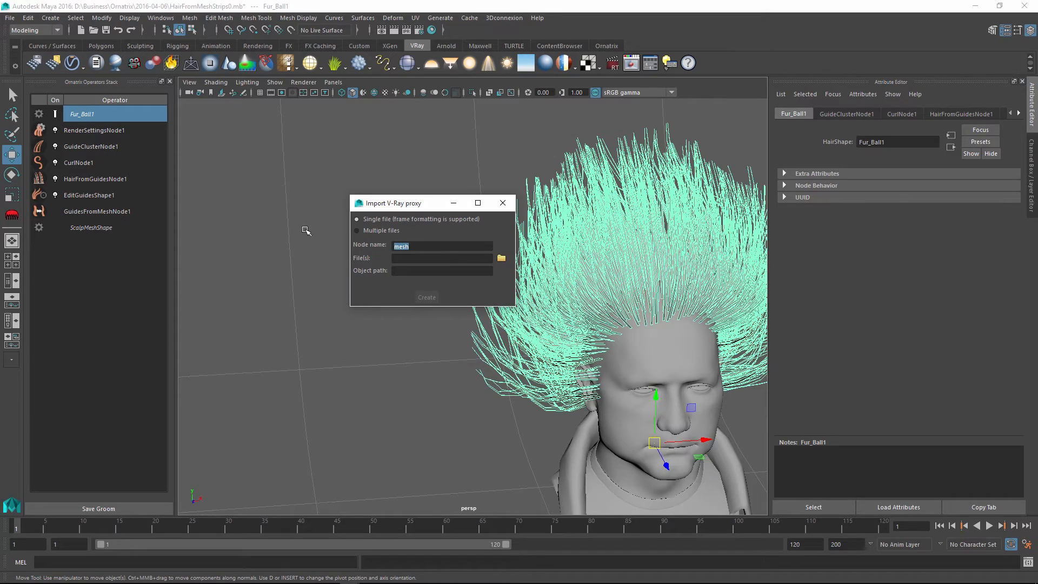
type("Hair2")
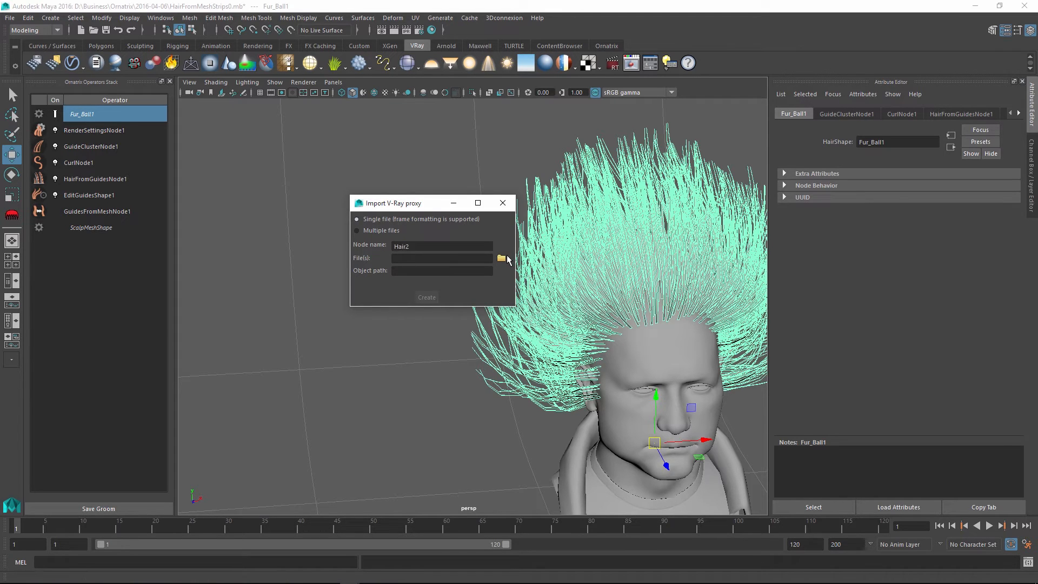
left_click(501, 257)
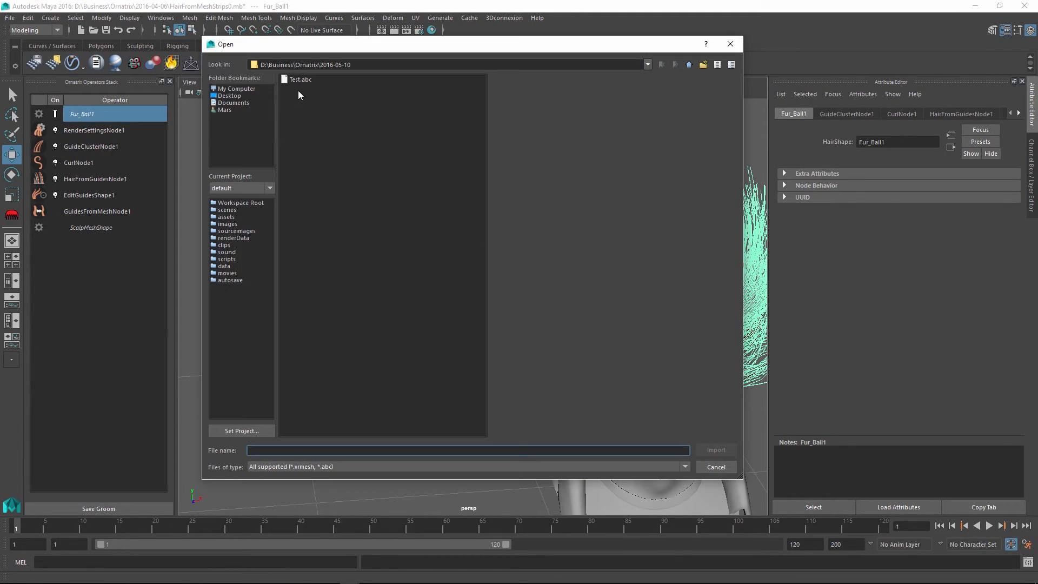
mouse_move(300, 84)
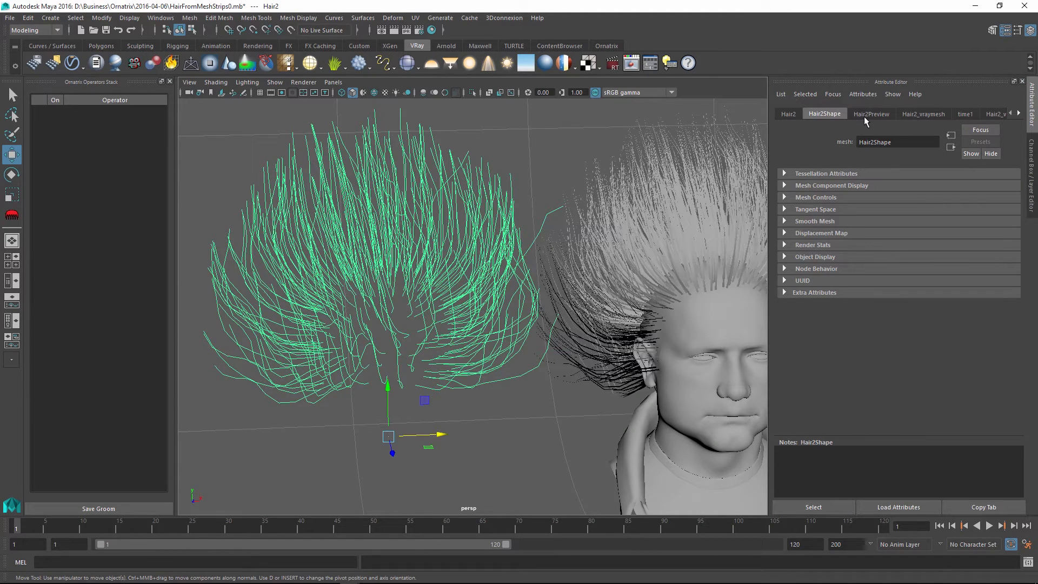
Step: Try Hair2_vraymesh Preview hairs at 2000, 10000 and 100, then settle on 500
left_click(923, 114)
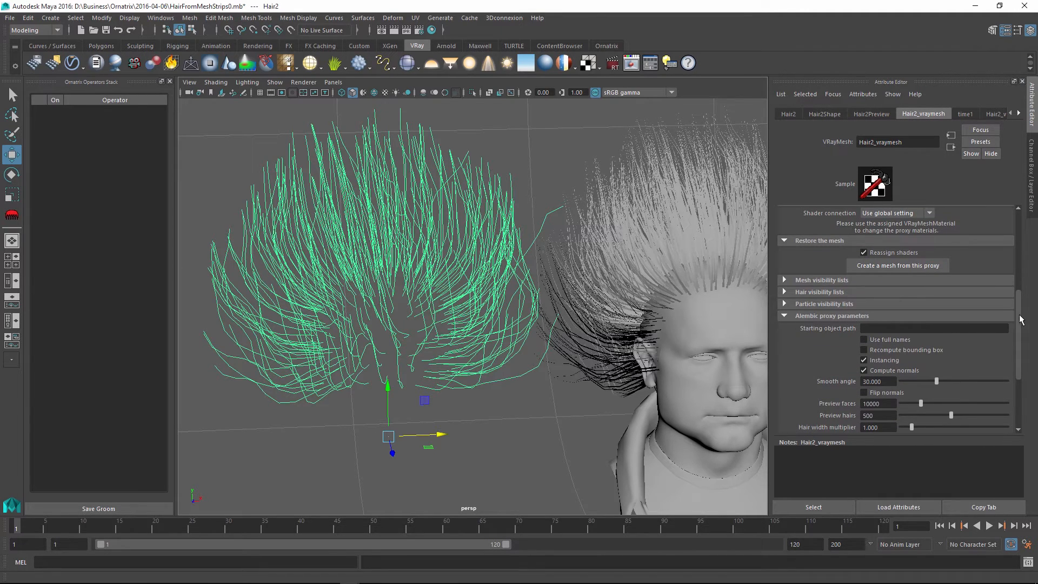
scroll("down", 3)
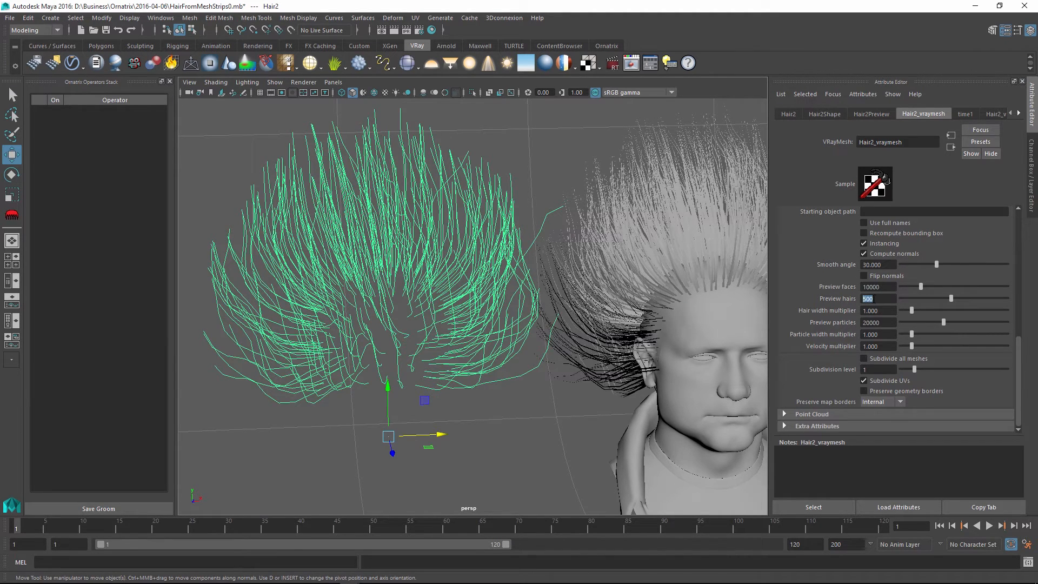
type("2000")
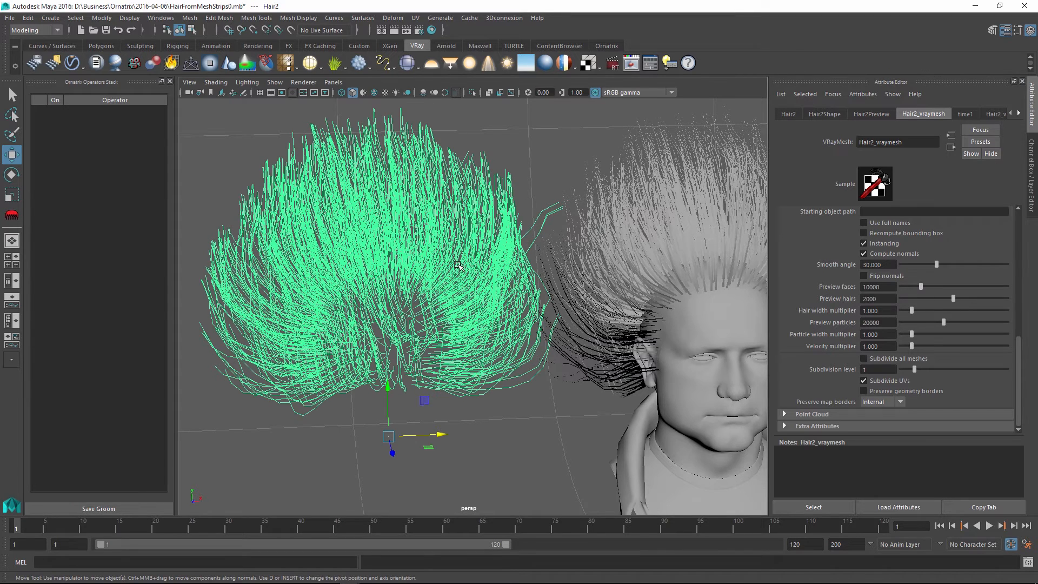
mouse_move(811, 307)
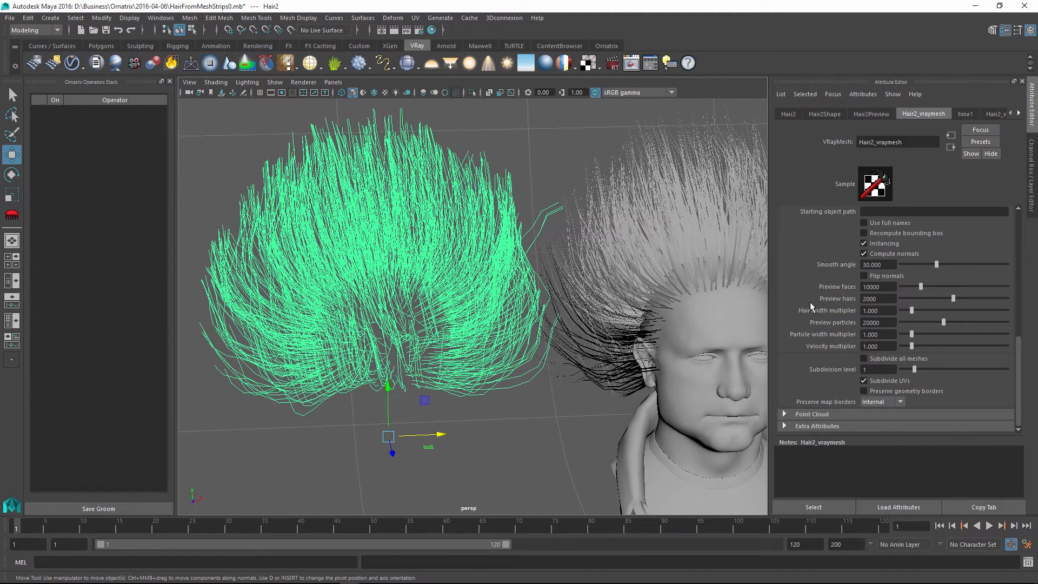
mouse_move(312, 361)
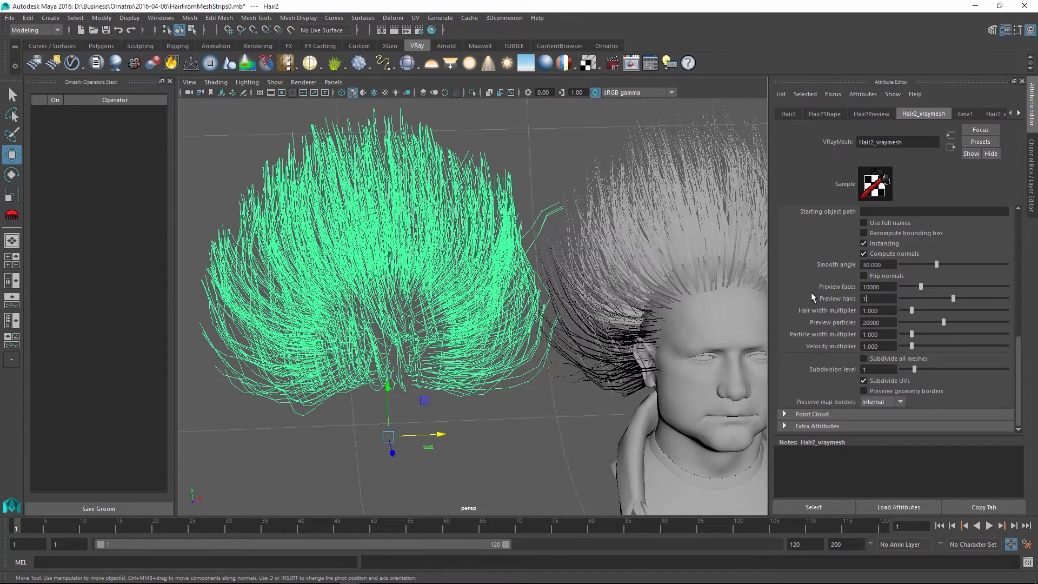
type("10000")
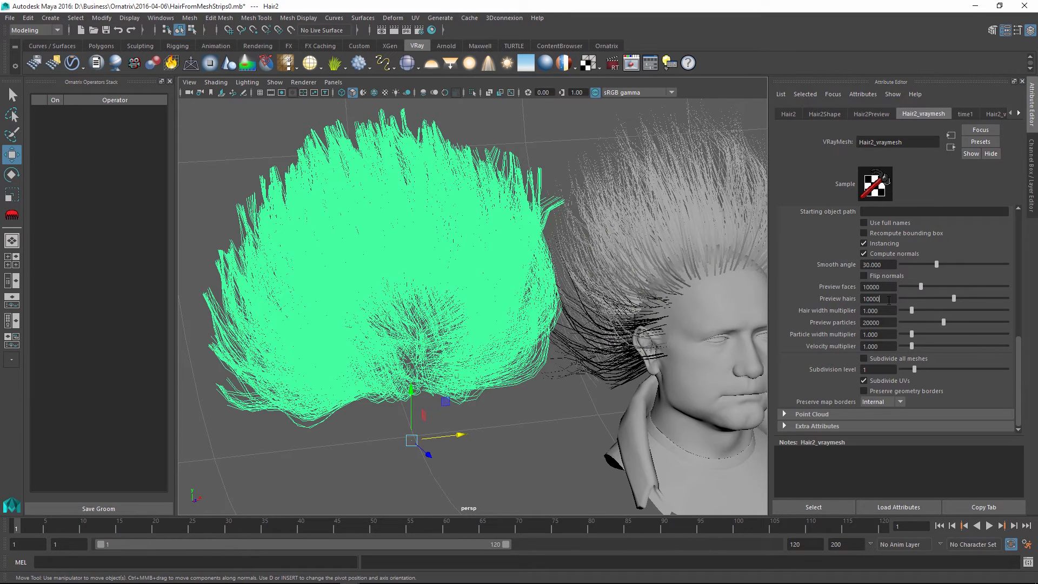
type("100")
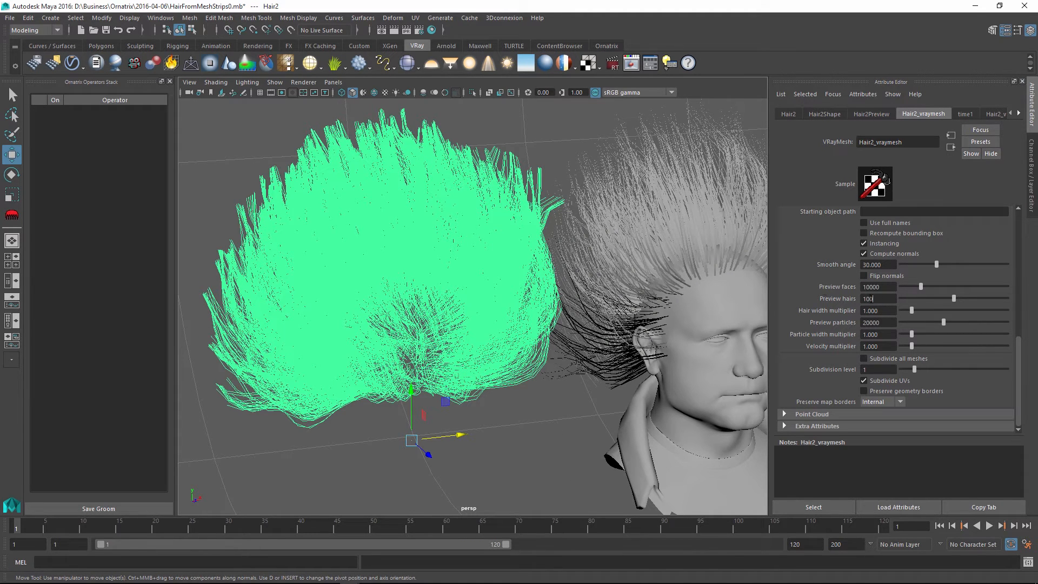
type("500")
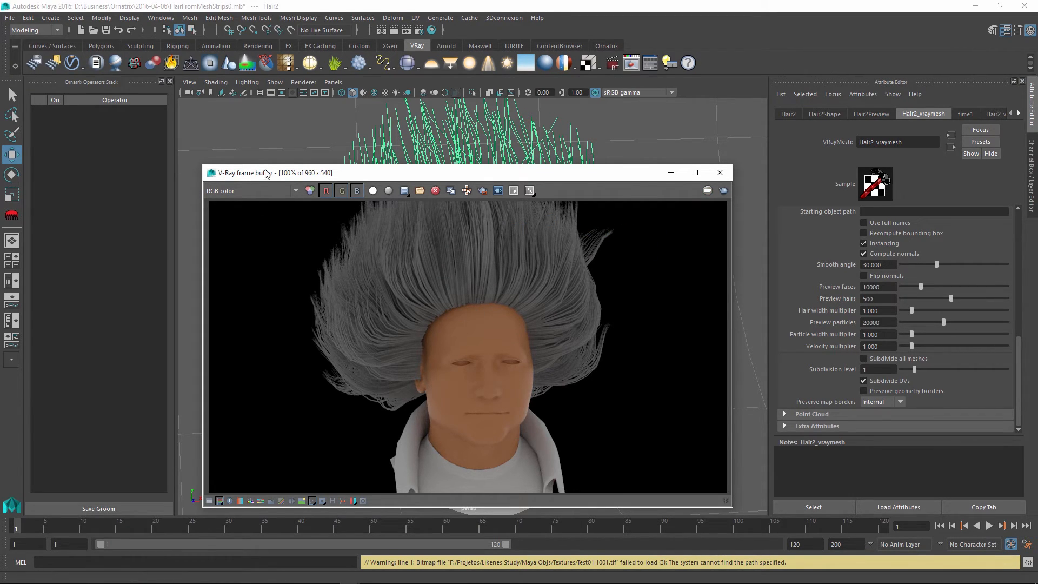
mouse_move(290, 317)
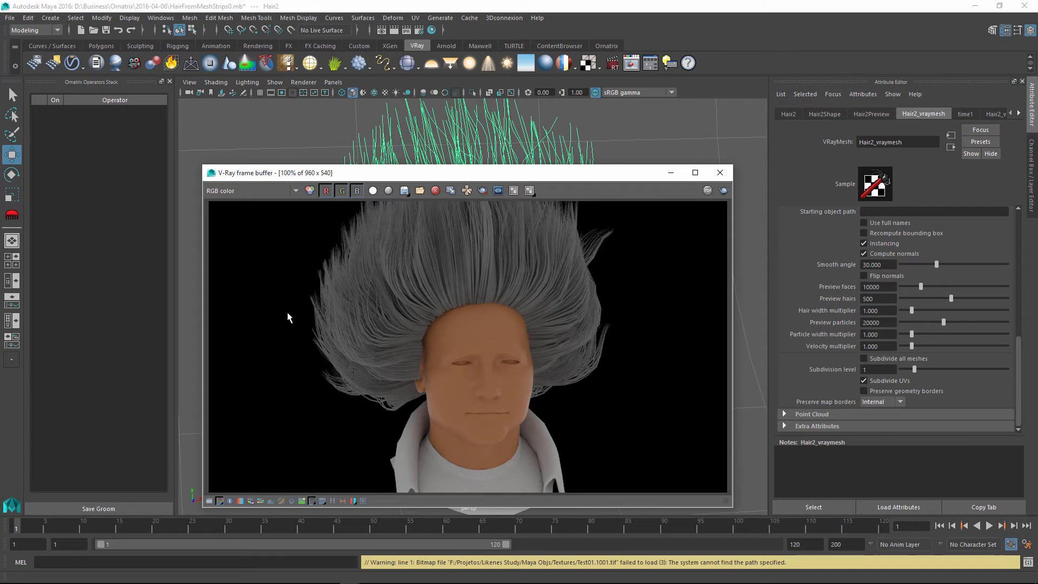
mouse_move(720, 172)
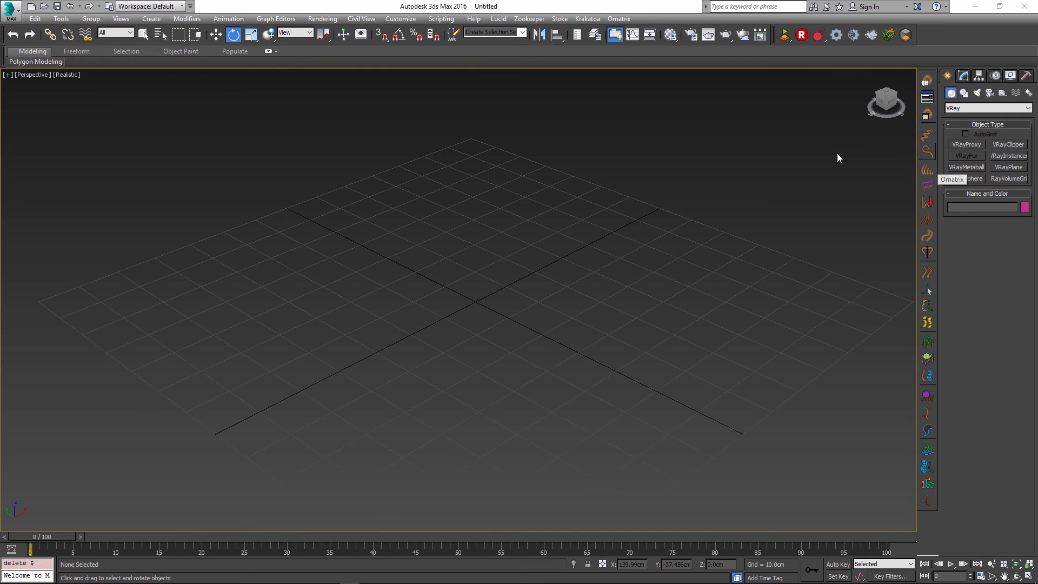
Step: Create VRayProxy001 in 3ds Max loaded from Test.abc and review its Alembic settings in Modify
left_click(966, 145)
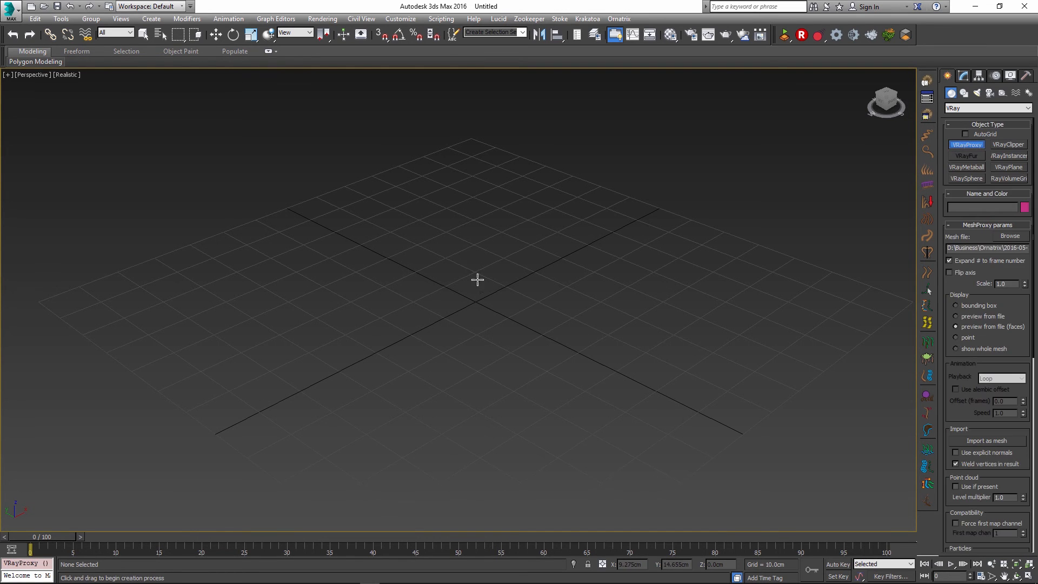
left_click(1010, 236)
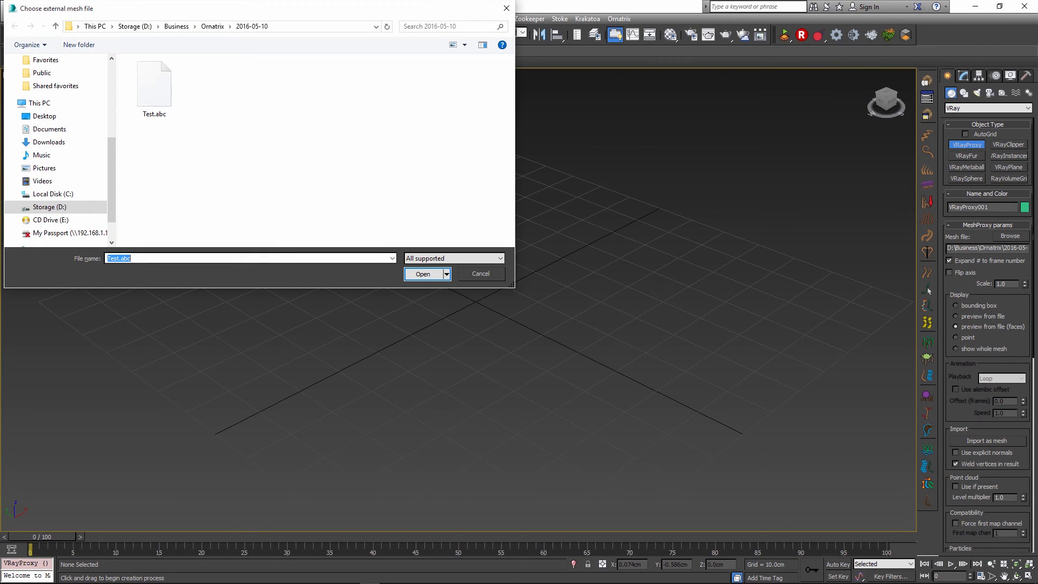
left_click(423, 273)
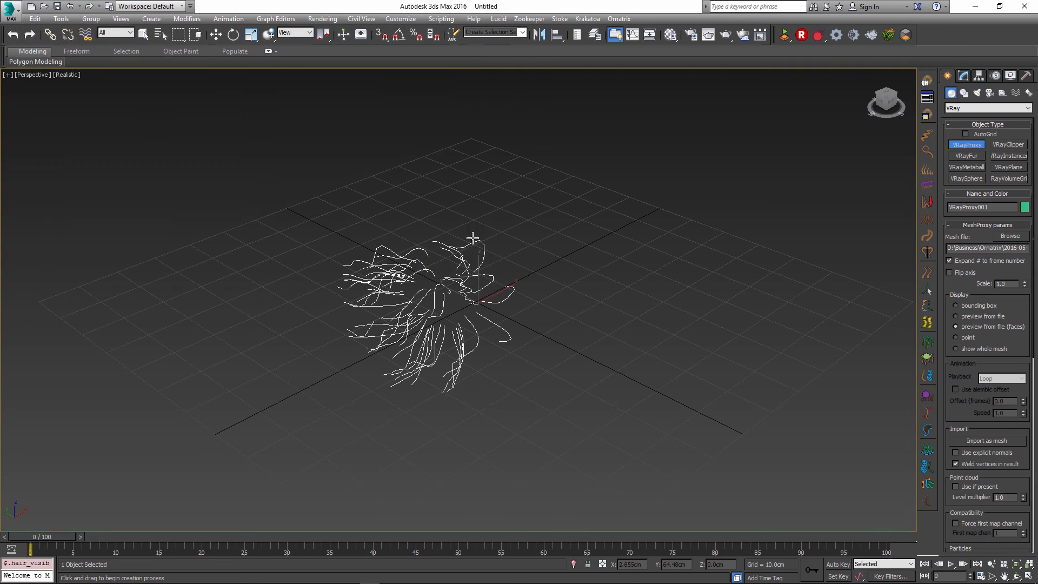
left_click(232, 34)
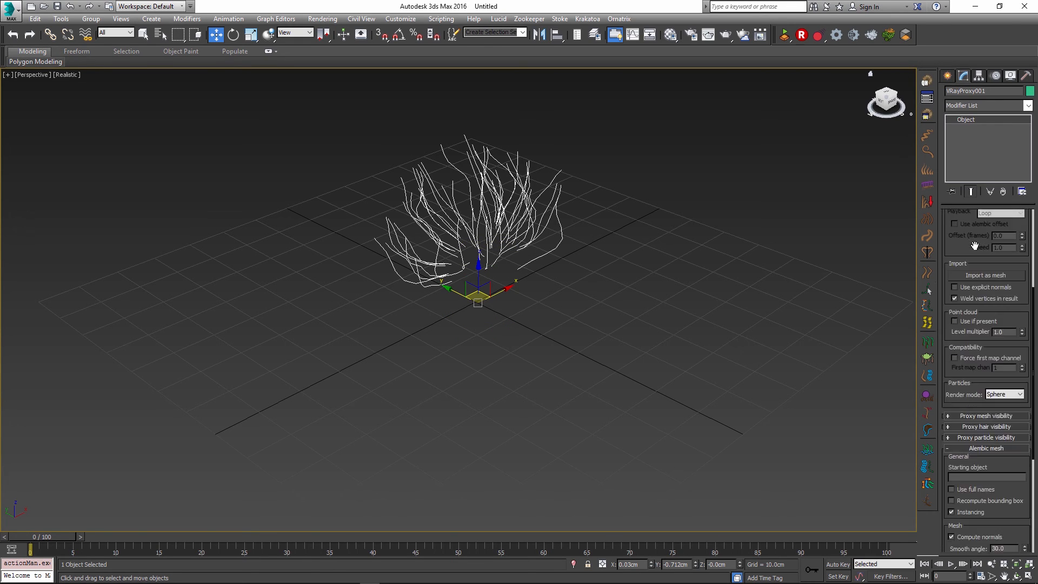
scroll("down", 3)
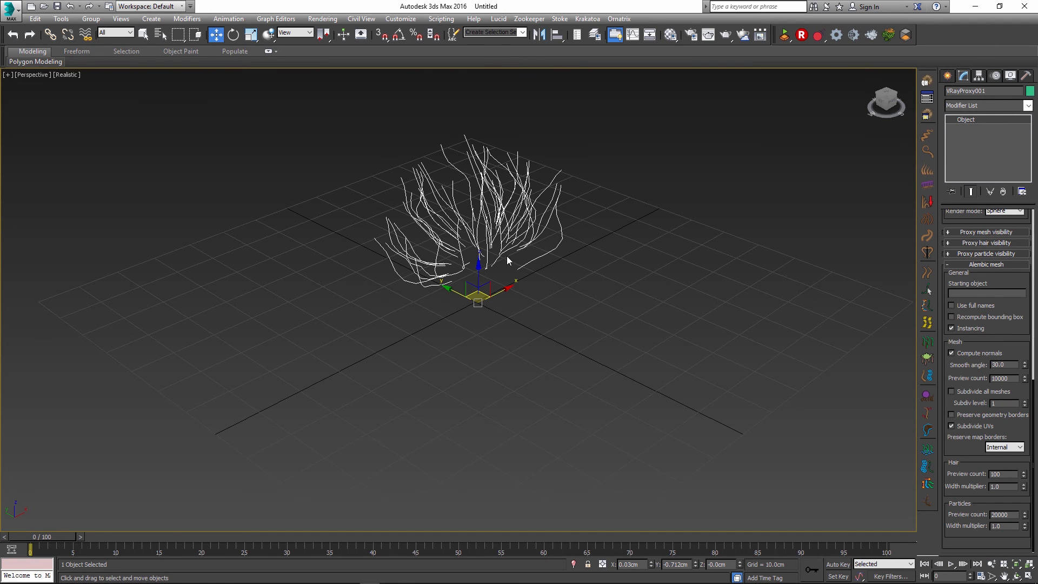
mouse_move(700, 411)
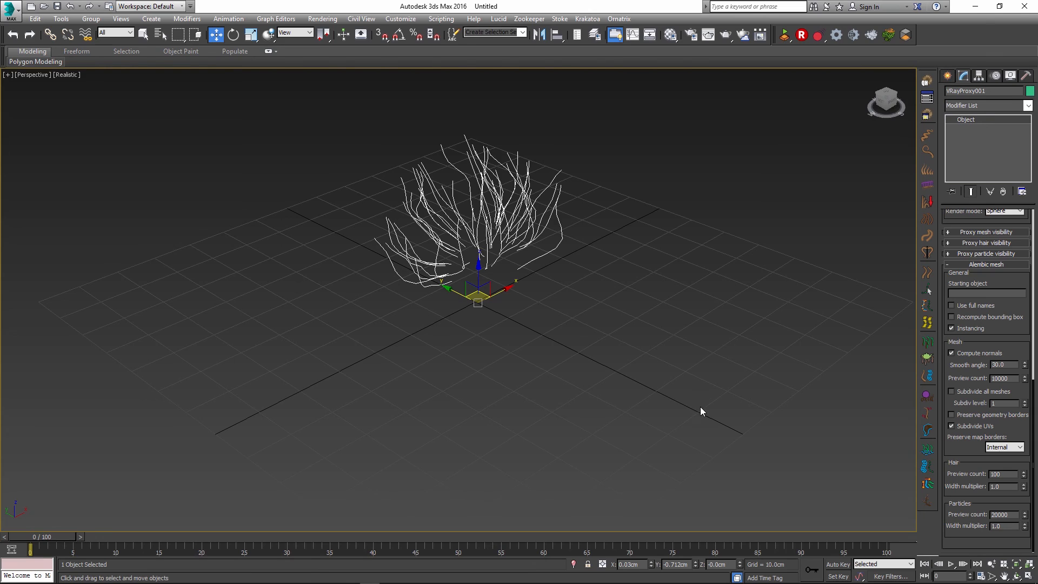